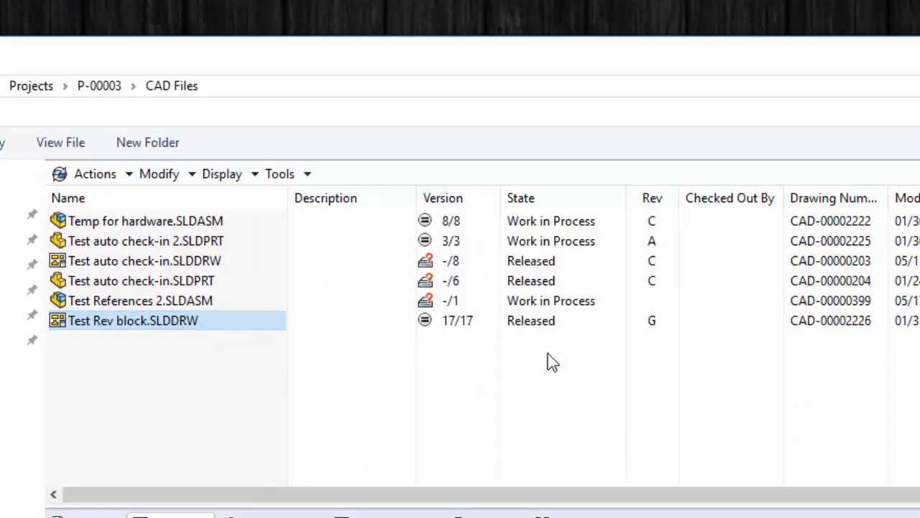
pyautogui.moveTo(608, 345)
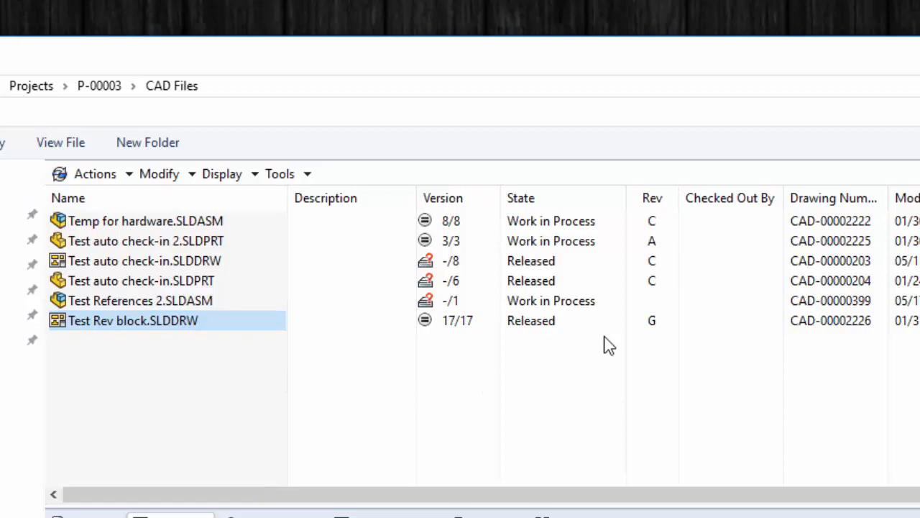
pyautogui.moveTo(658, 346)
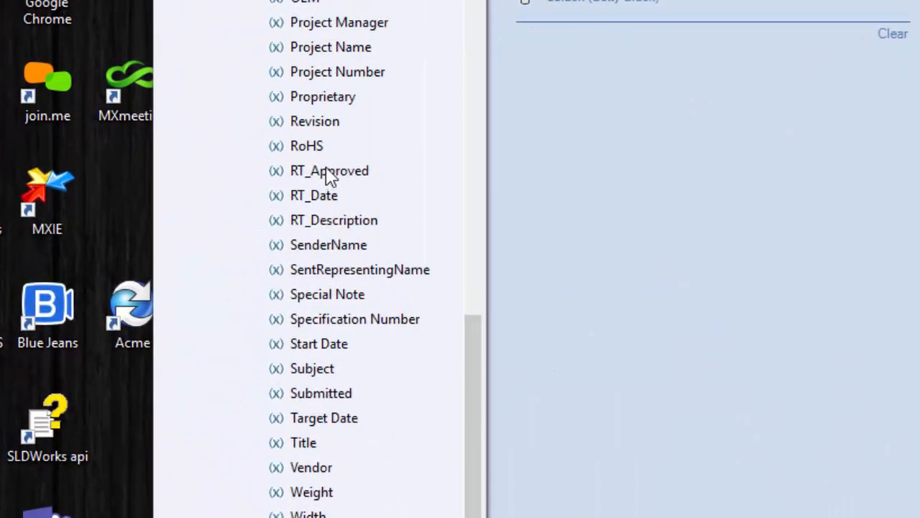
pyautogui.moveTo(327, 189)
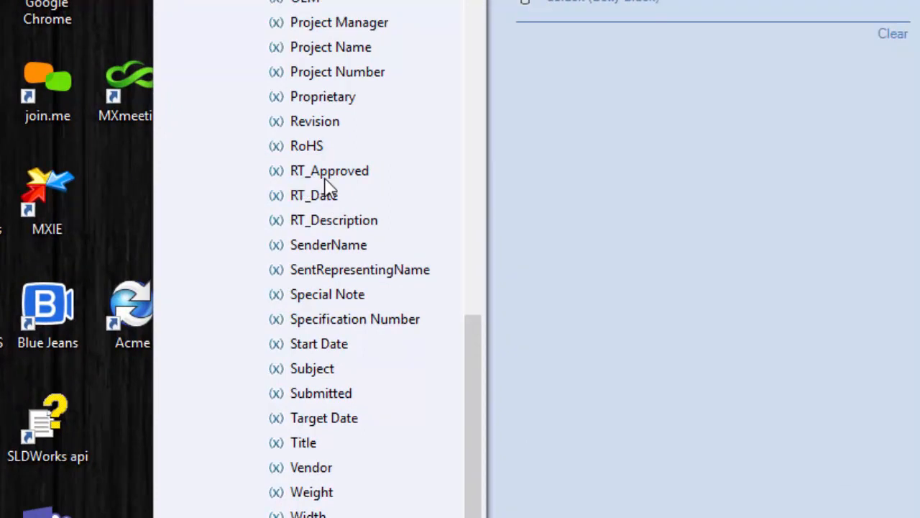
pyautogui.moveTo(352, 223)
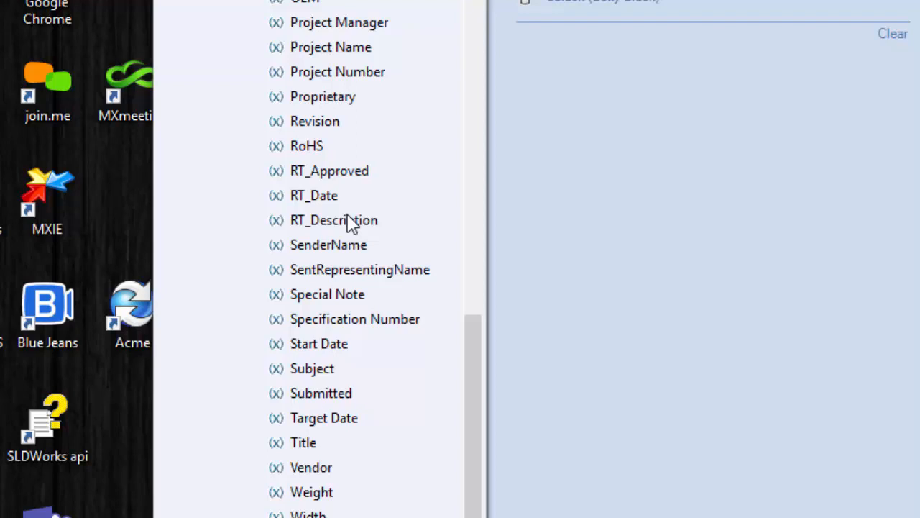
pyautogui.moveTo(388, 302)
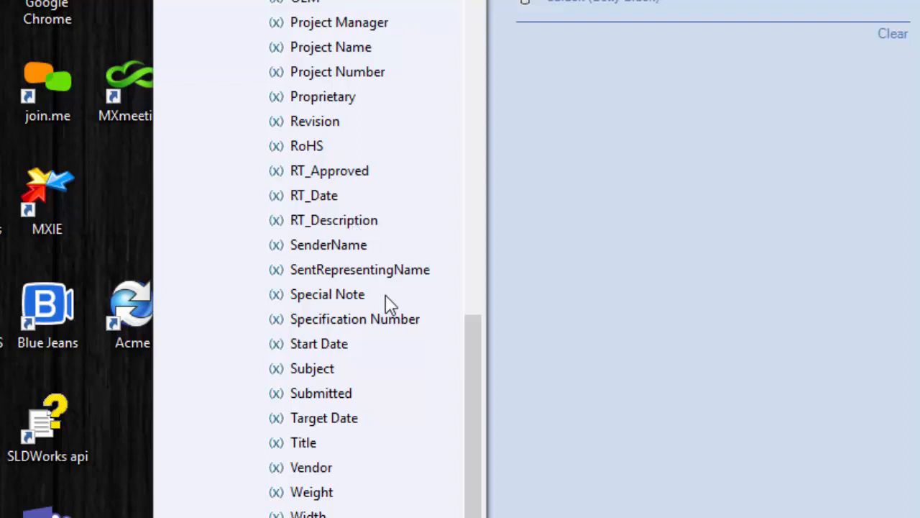
pyautogui.moveTo(306, 191)
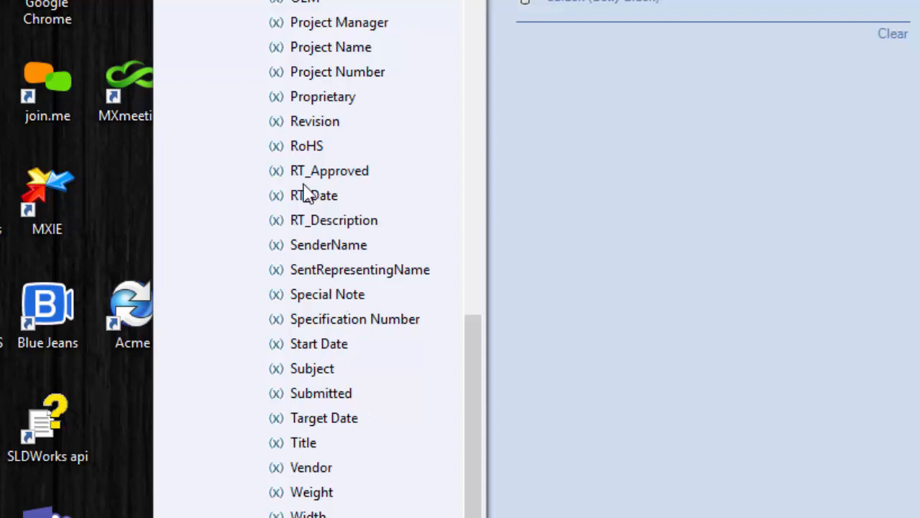
pyautogui.moveTo(325, 408)
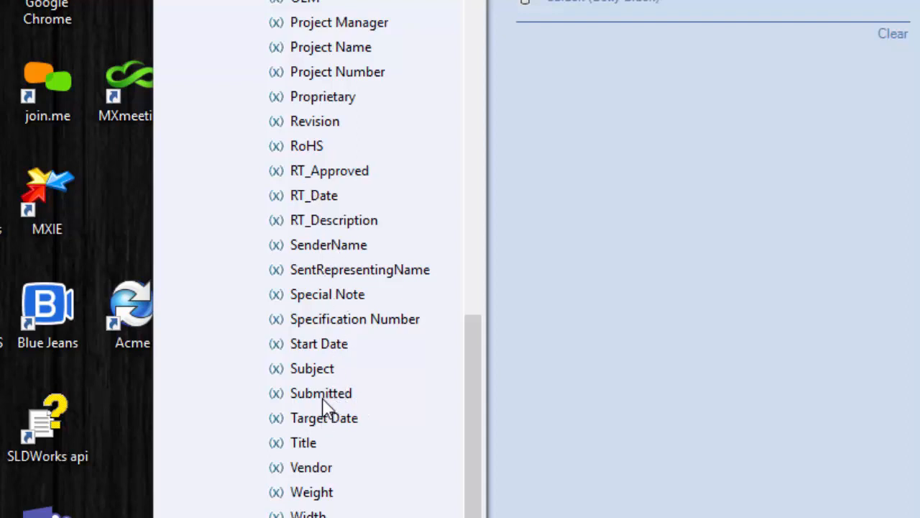
# Step: Select the Submitted variable in the vault's Variables tree
pyautogui.click(321, 393)
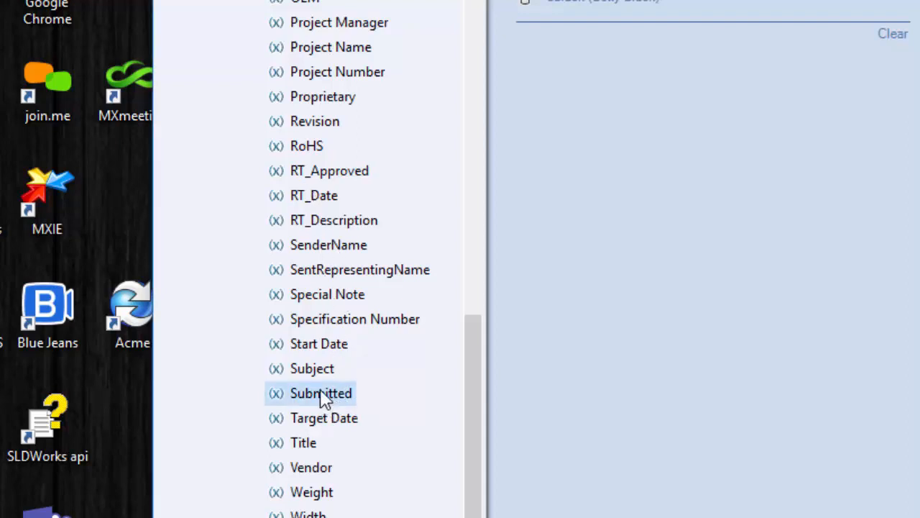
pyautogui.doubleClick(321, 393)
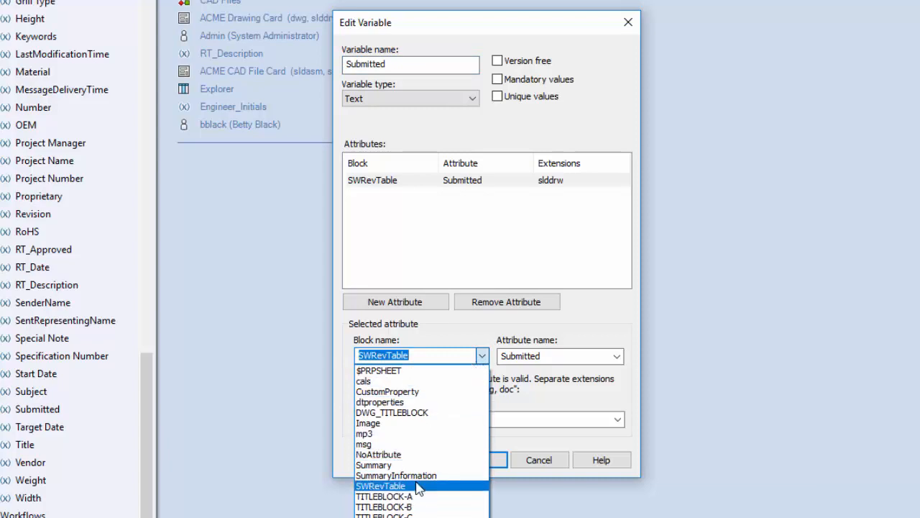
pyautogui.moveTo(407, 444)
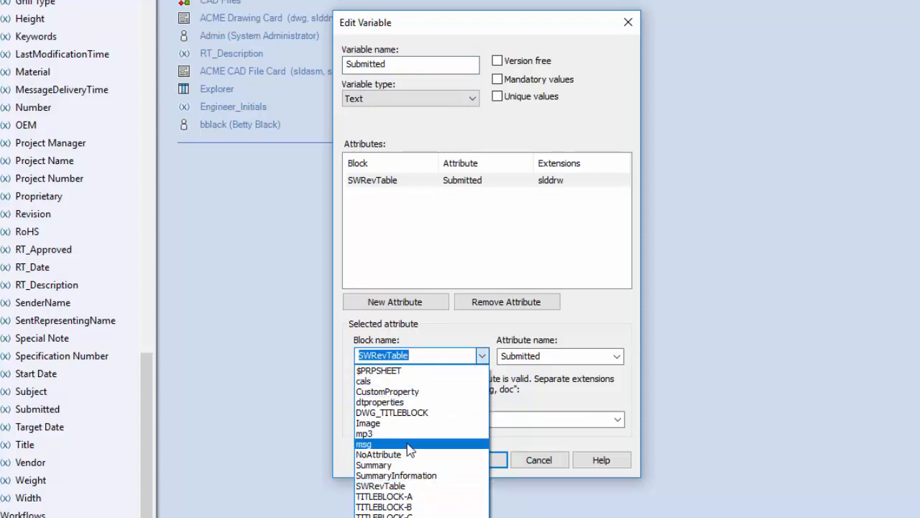
pyautogui.moveTo(405, 367)
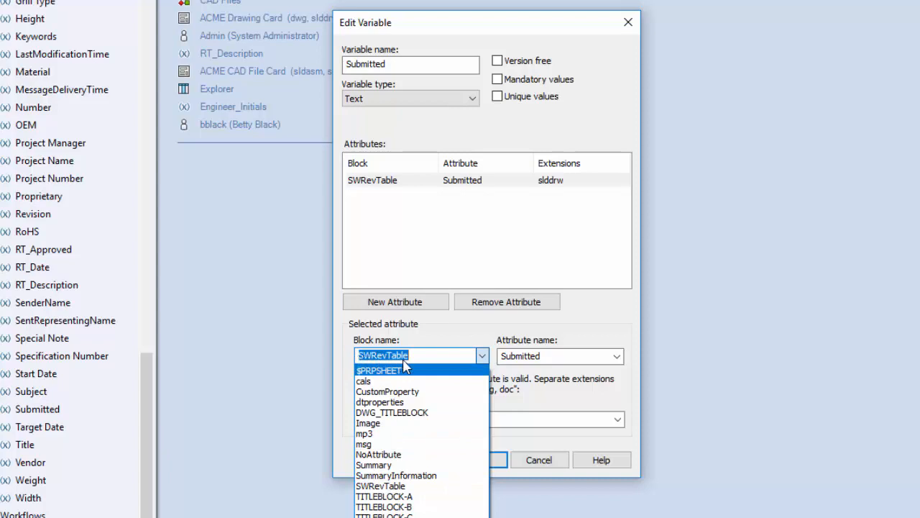
pyautogui.moveTo(416, 363)
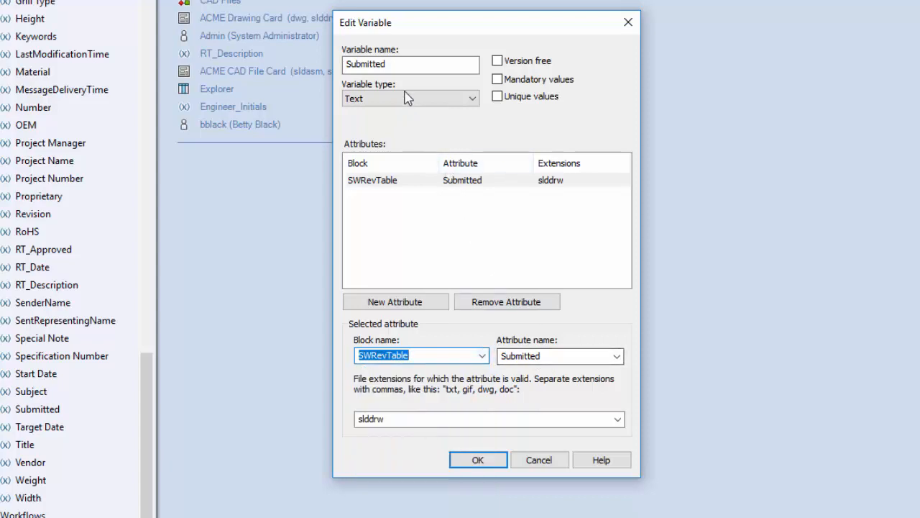
pyautogui.click(410, 65)
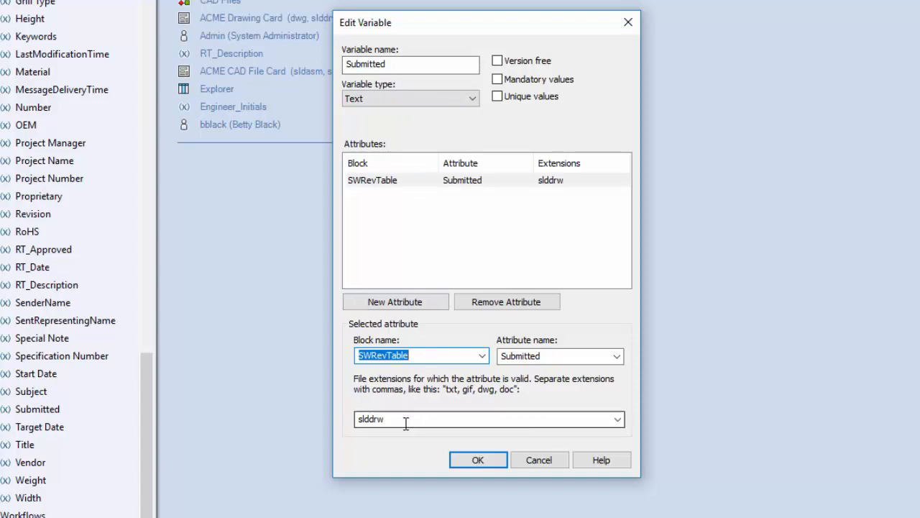
pyautogui.moveTo(394, 435)
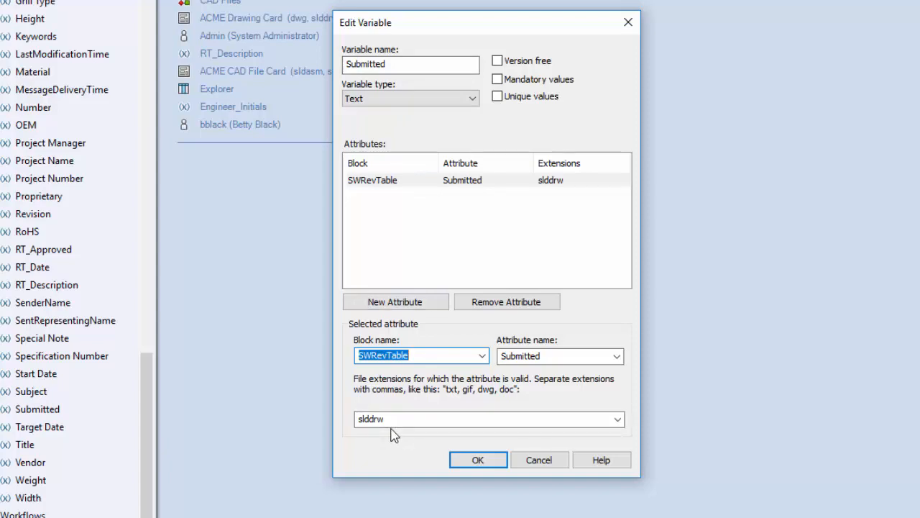
pyautogui.moveTo(525, 332)
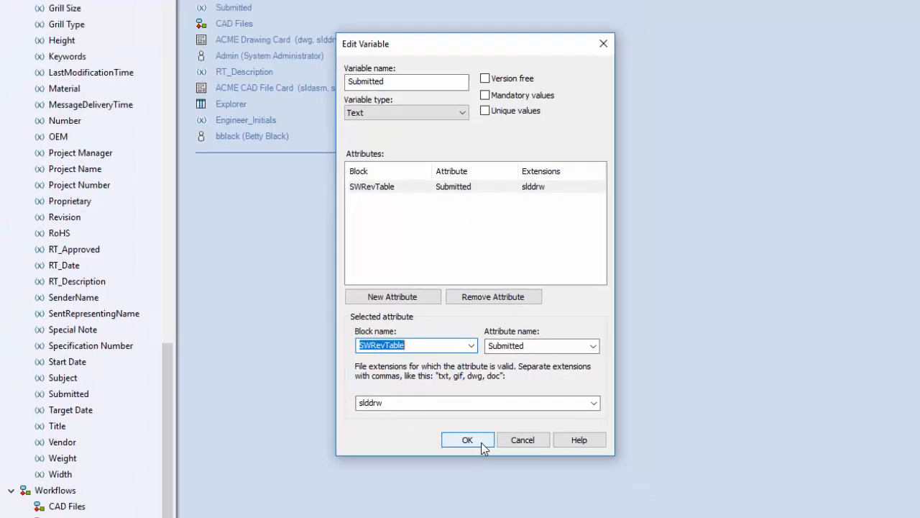
pyautogui.click(467, 440)
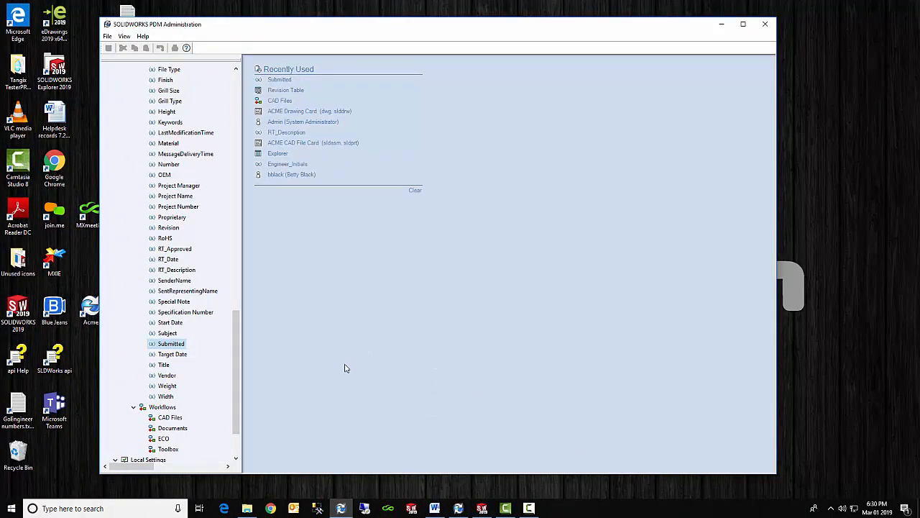
pyautogui.moveTo(384, 474)
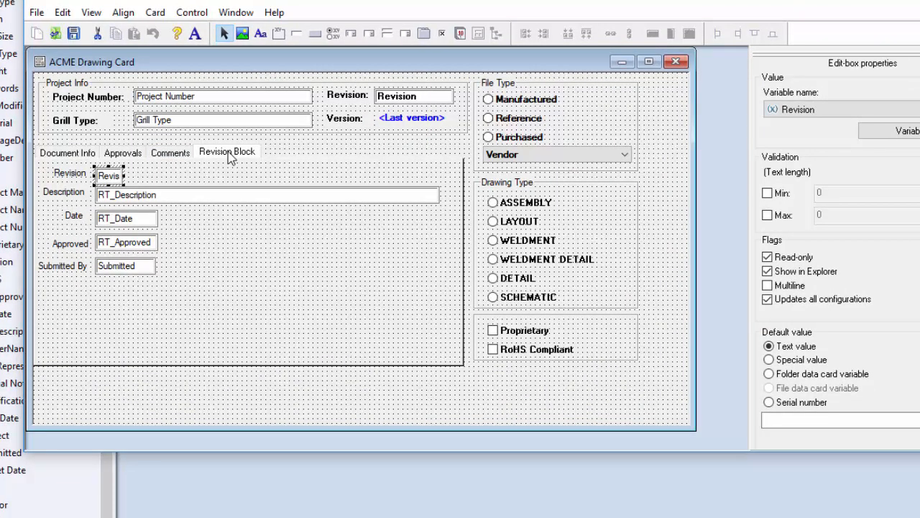
pyautogui.moveTo(87, 174)
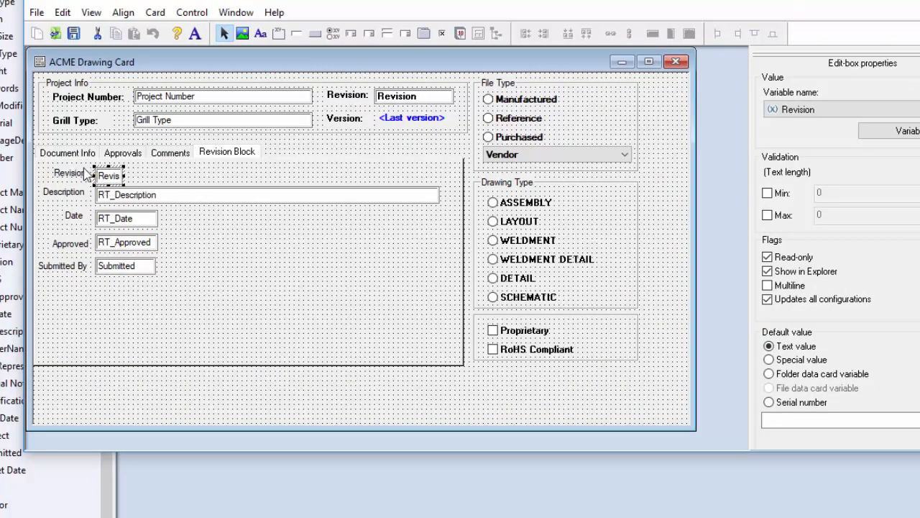
pyautogui.moveTo(75, 183)
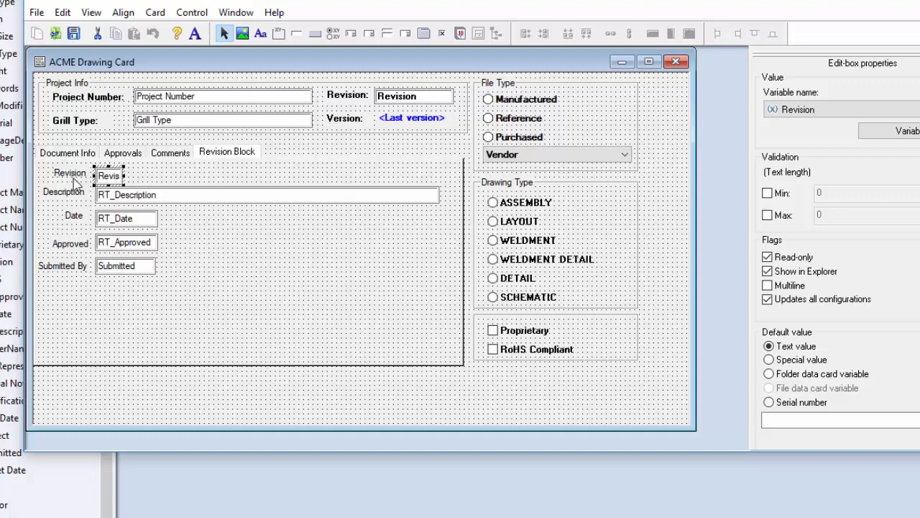
pyautogui.moveTo(86, 227)
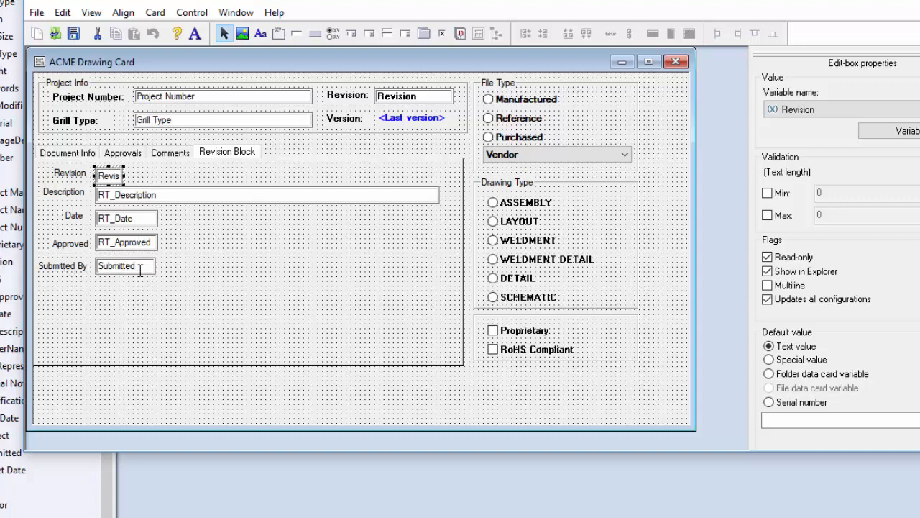
# Step: Select the Submitted By and Revision fields on the ACME Drawing Card's Revision Block tab
pyautogui.click(125, 266)
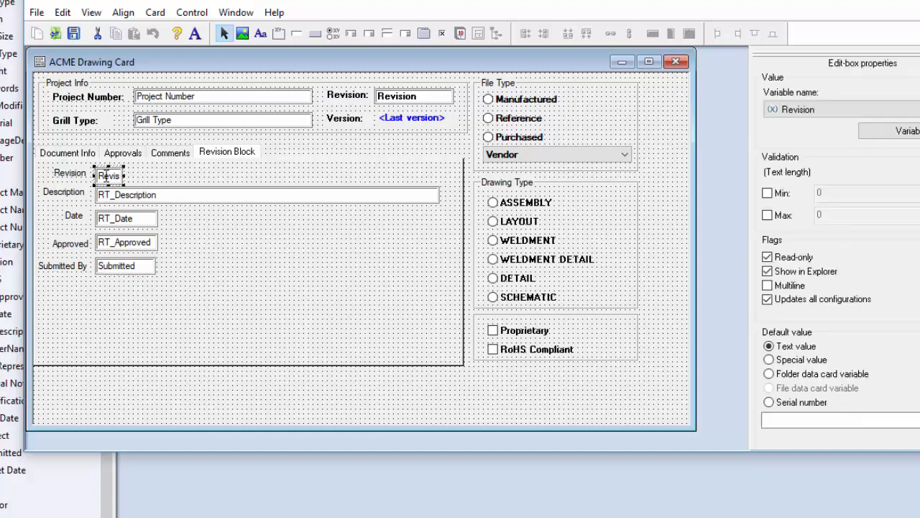
pyautogui.click(767, 271)
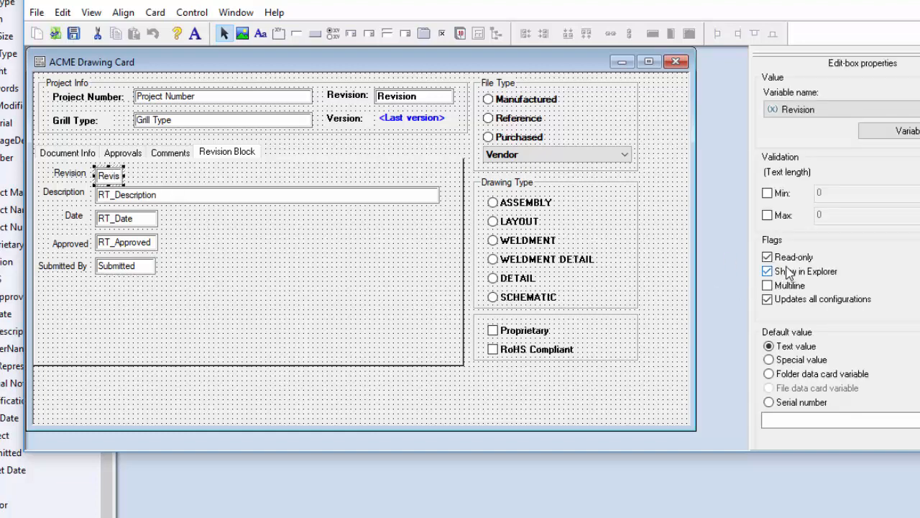
pyautogui.click(768, 256)
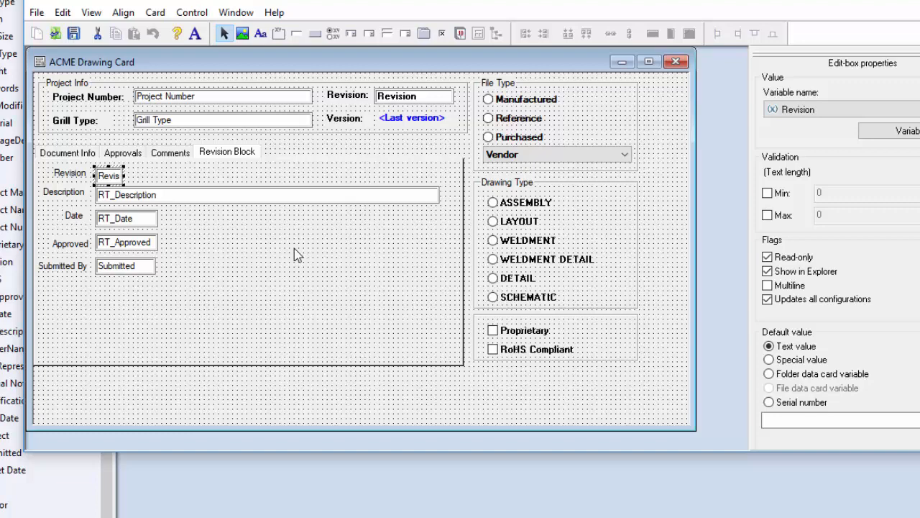
pyautogui.click(267, 195)
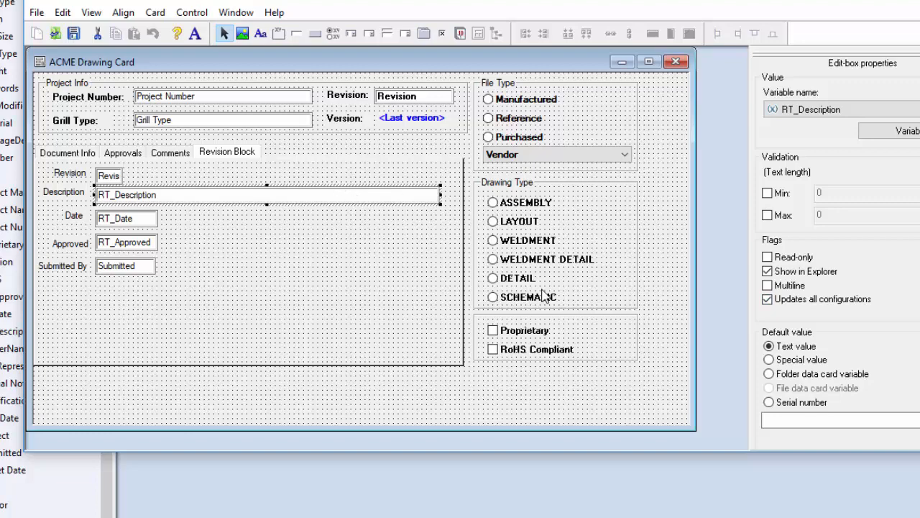
pyautogui.click(767, 298)
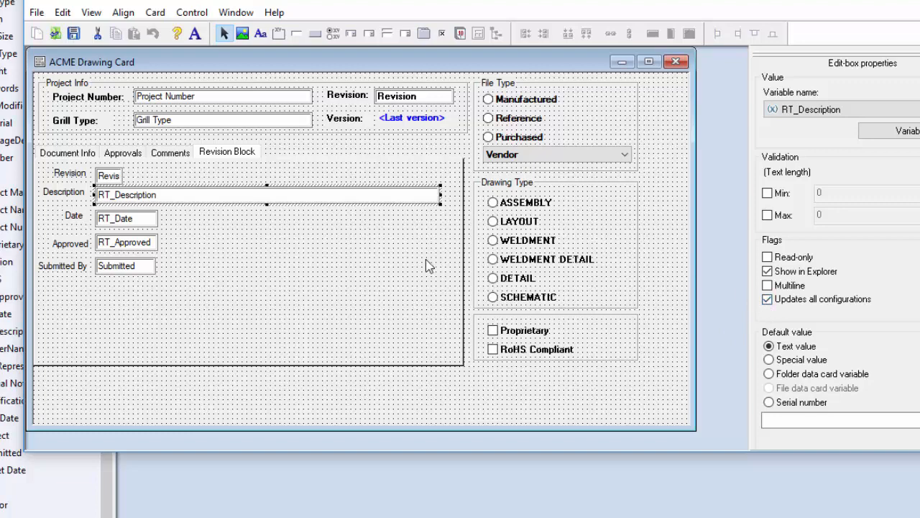
pyautogui.moveTo(353, 250)
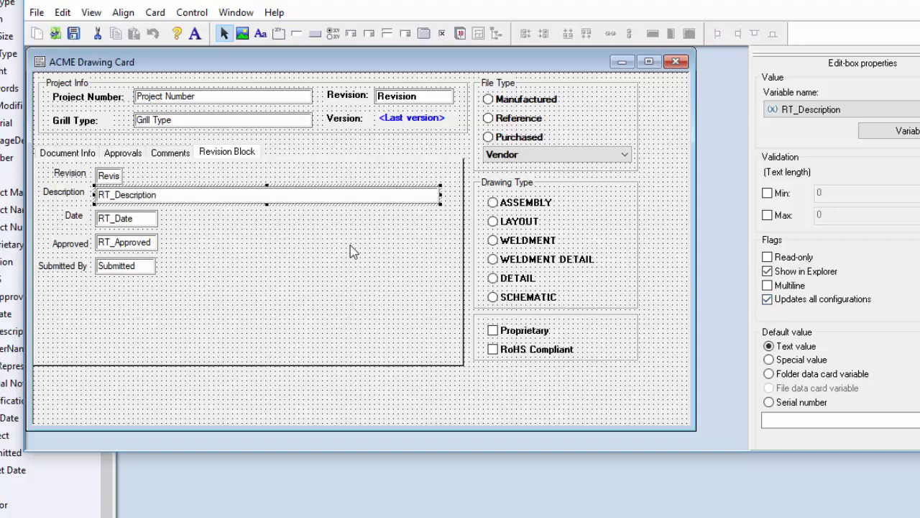
pyautogui.moveTo(338, 259)
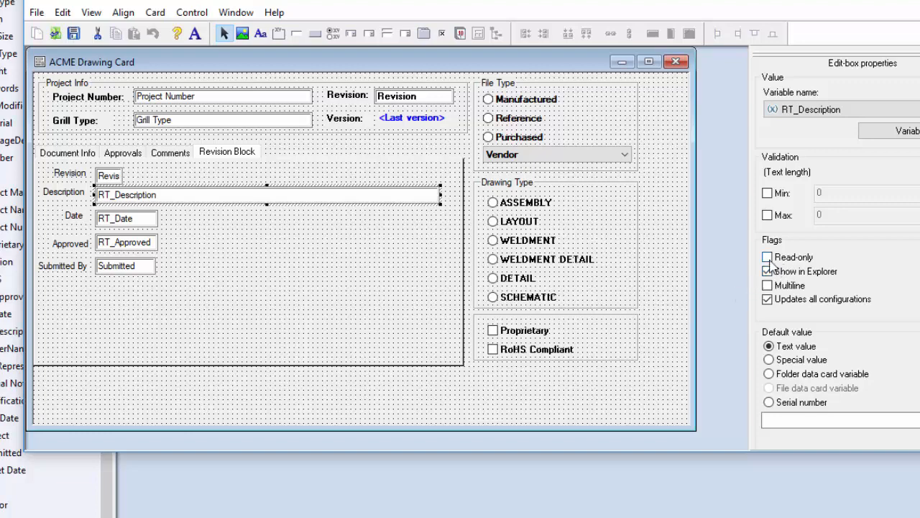
pyautogui.click(767, 271)
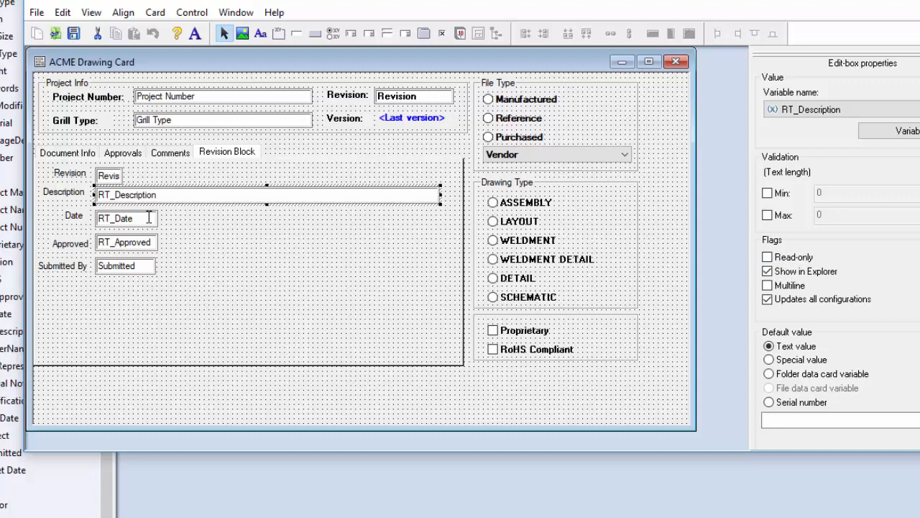
pyautogui.click(126, 218)
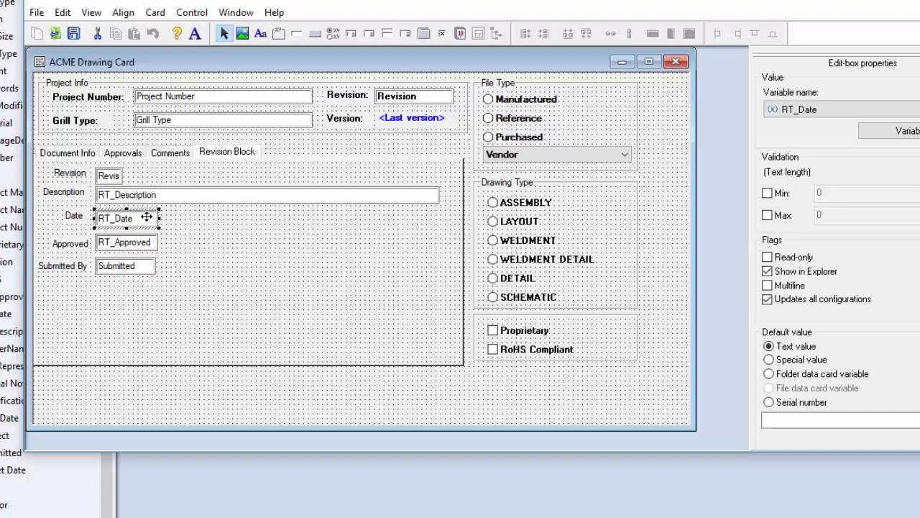
pyautogui.click(124, 242)
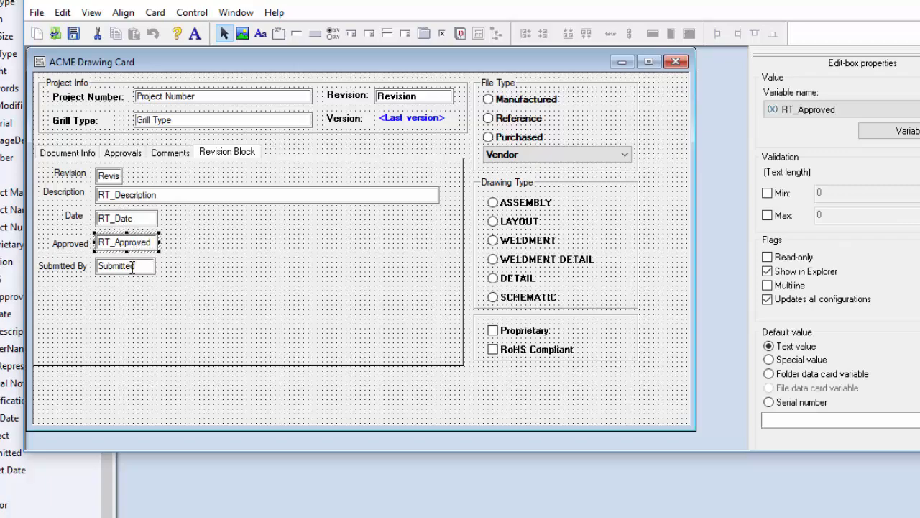
pyautogui.click(125, 266)
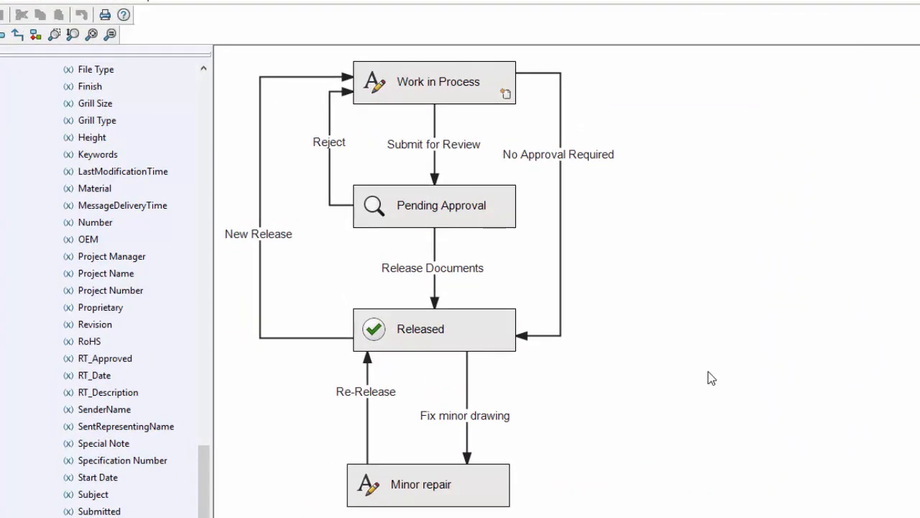
pyautogui.moveTo(660, 392)
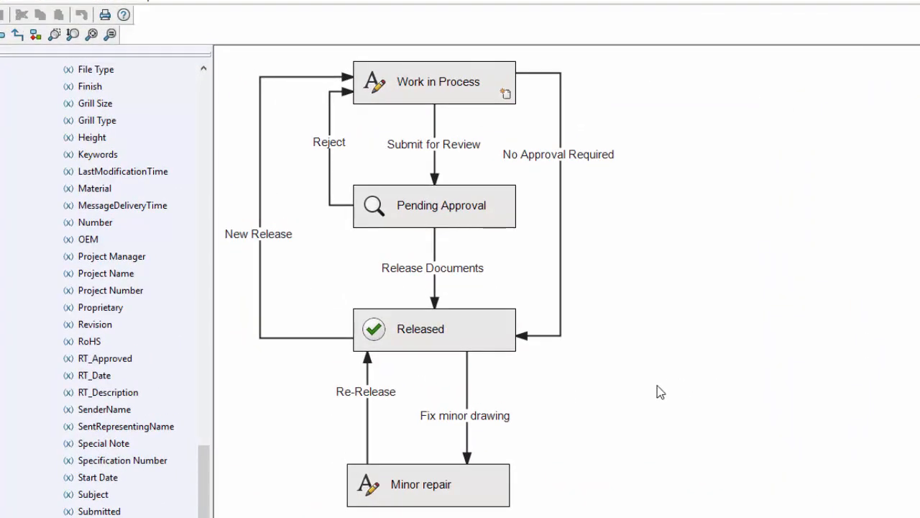
pyautogui.moveTo(566, 378)
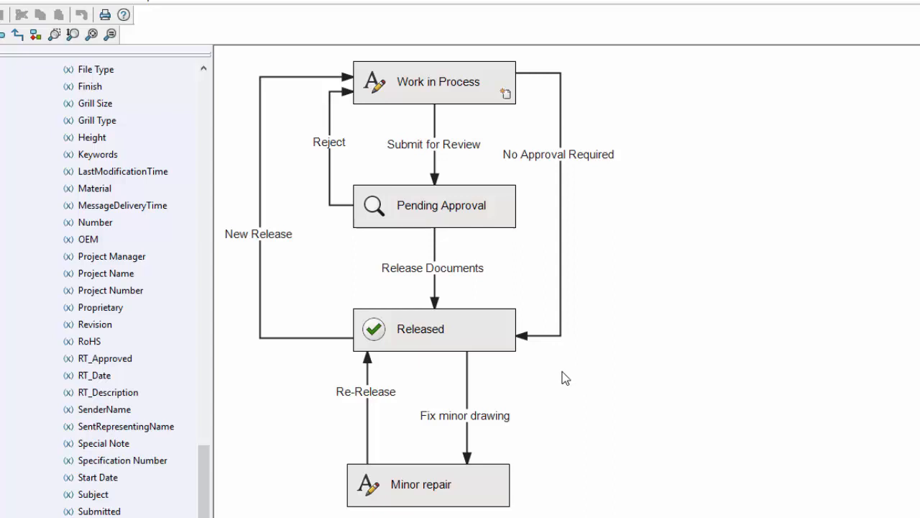
pyautogui.moveTo(426, 344)
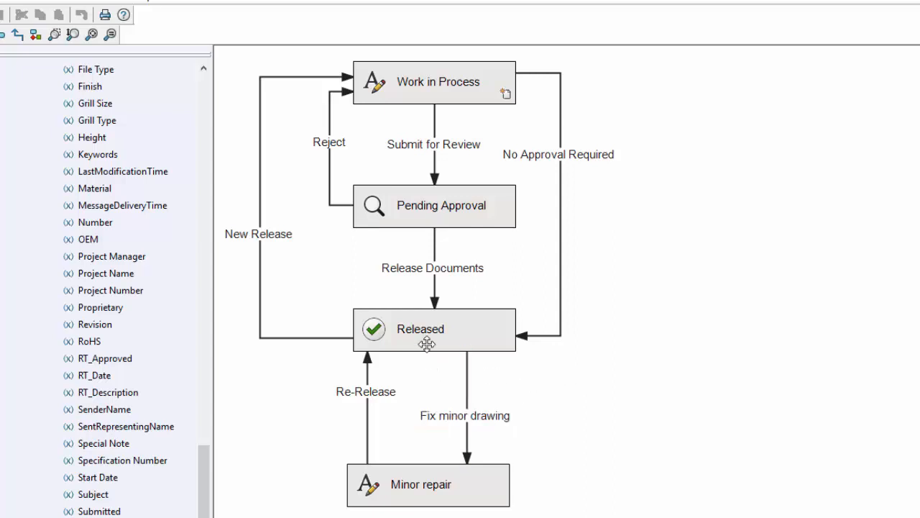
pyautogui.click(427, 329)
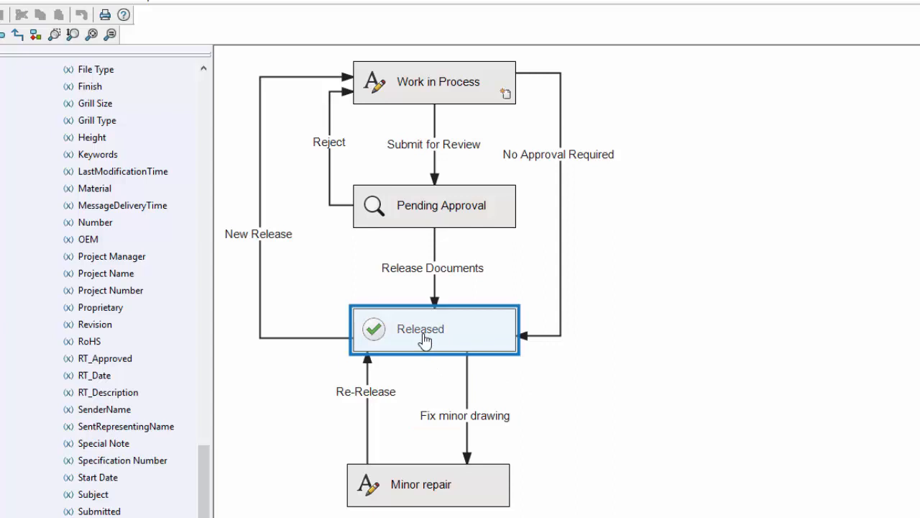
pyautogui.click(434, 82)
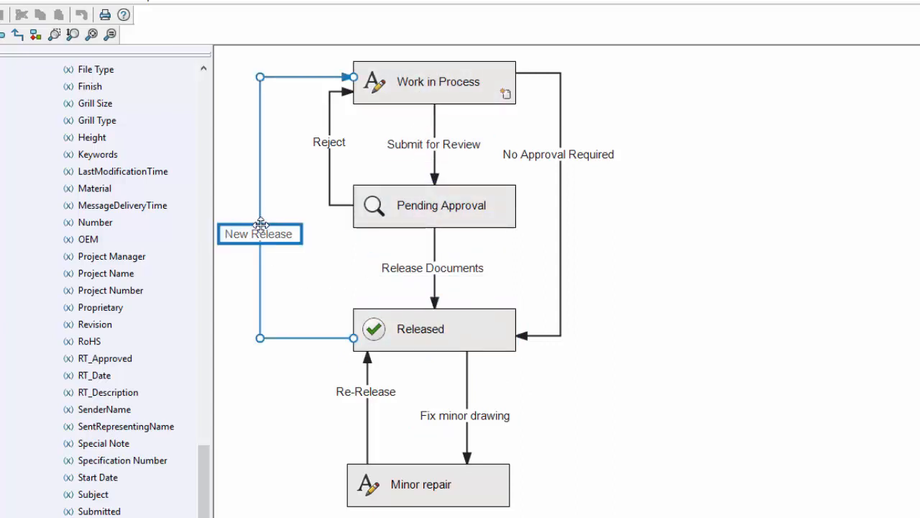
pyautogui.moveTo(262, 239)
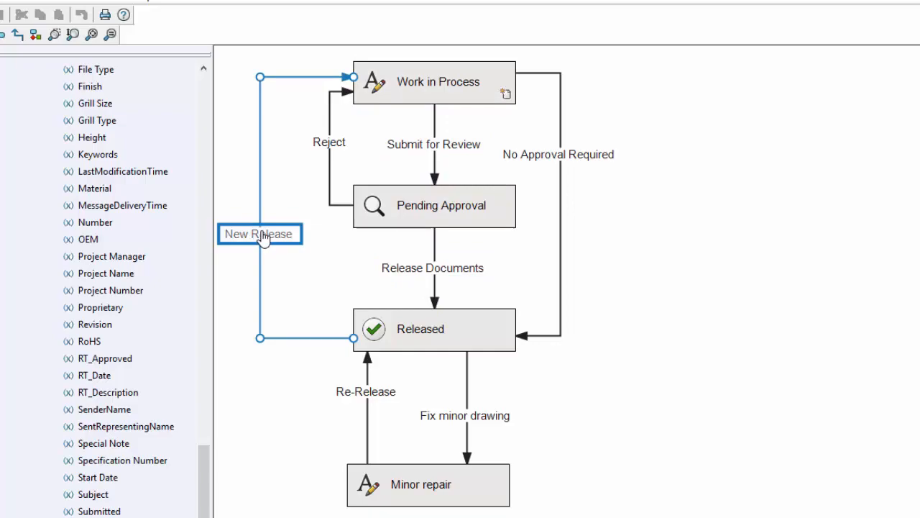
pyautogui.doubleClick(259, 233)
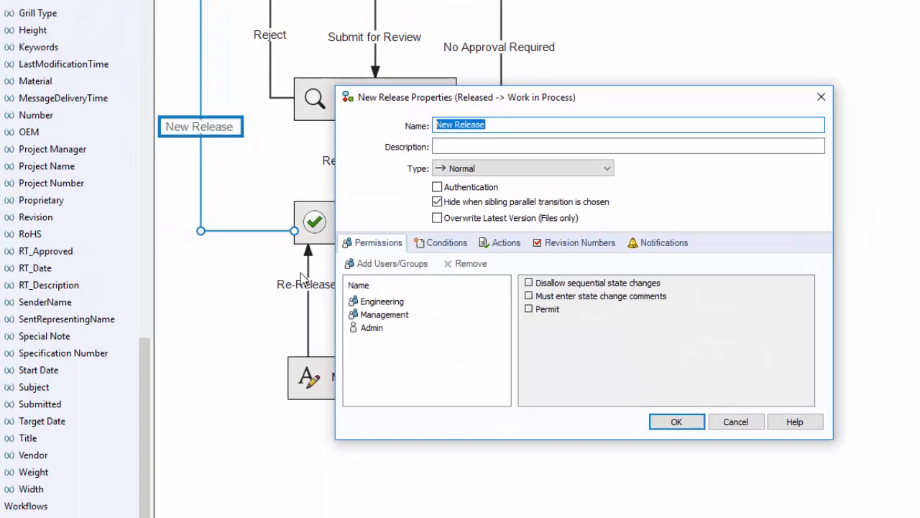
pyautogui.click(487, 209)
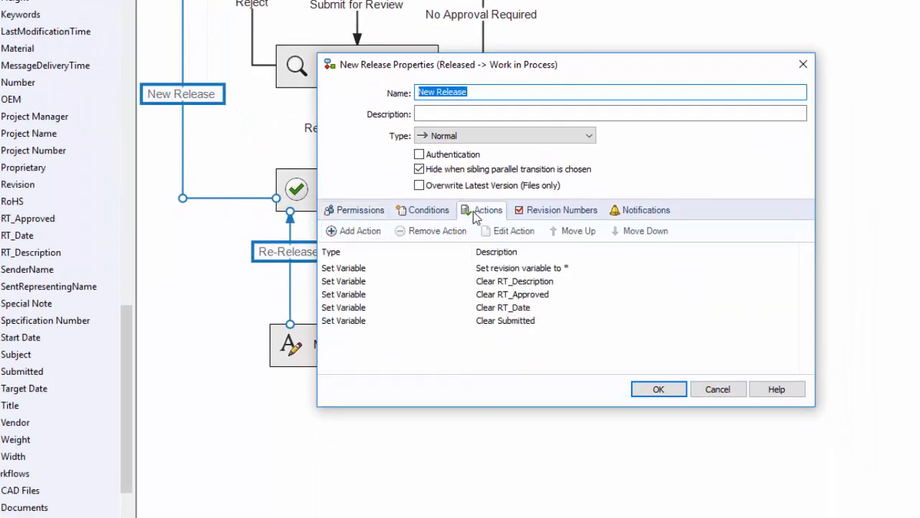
pyautogui.doubleClick(343, 268)
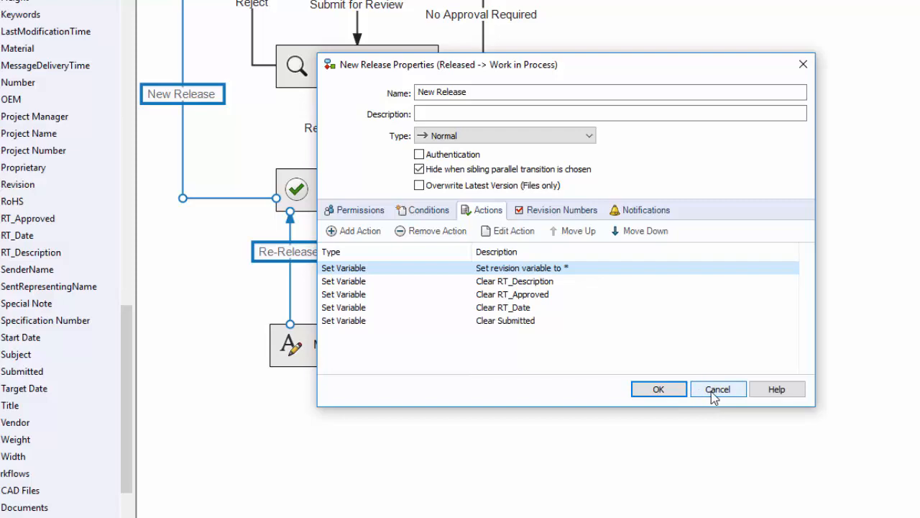
pyautogui.click(717, 388)
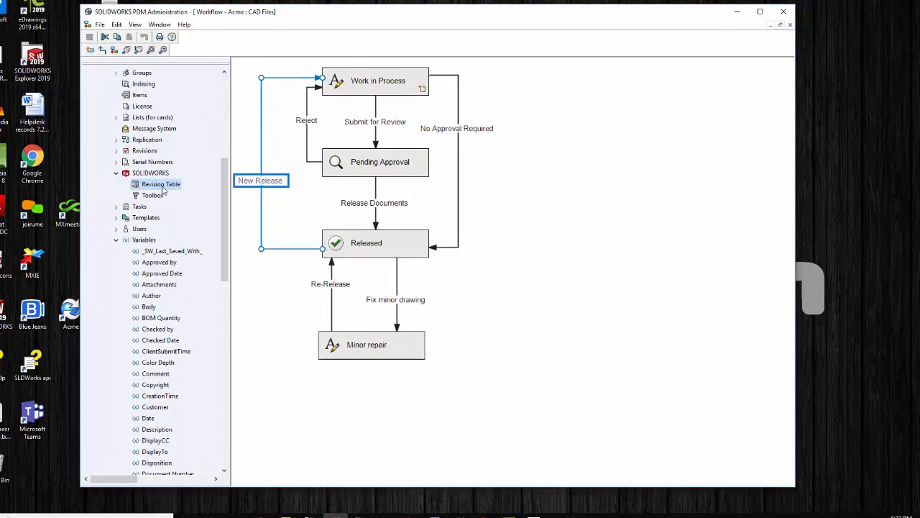
pyautogui.doubleClick(160, 184)
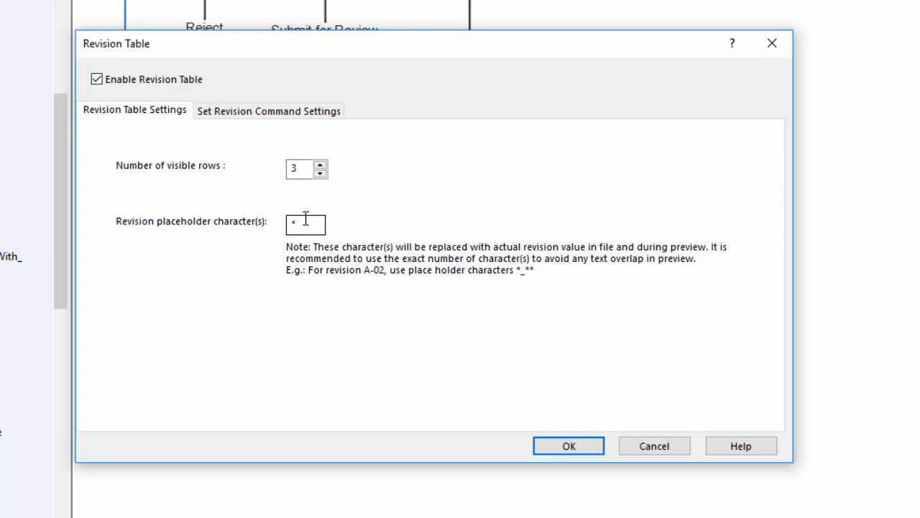
pyautogui.moveTo(308, 221)
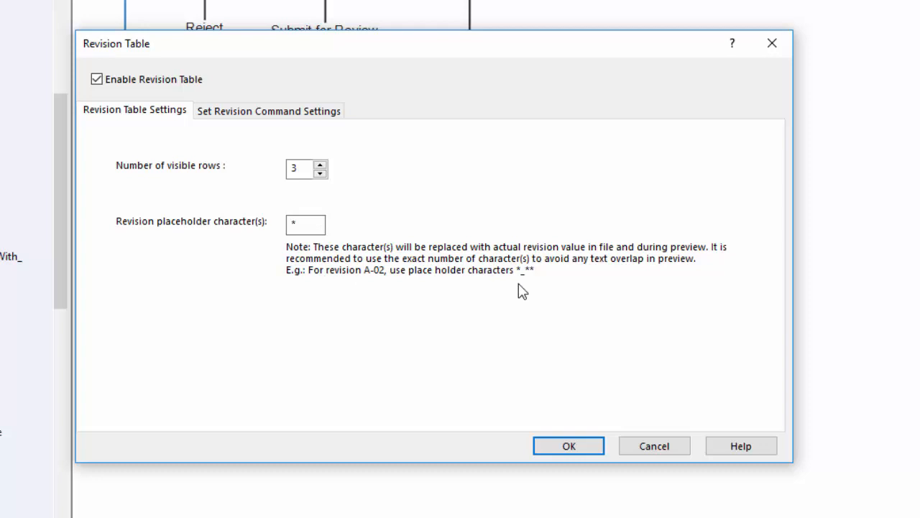
pyautogui.moveTo(528, 286)
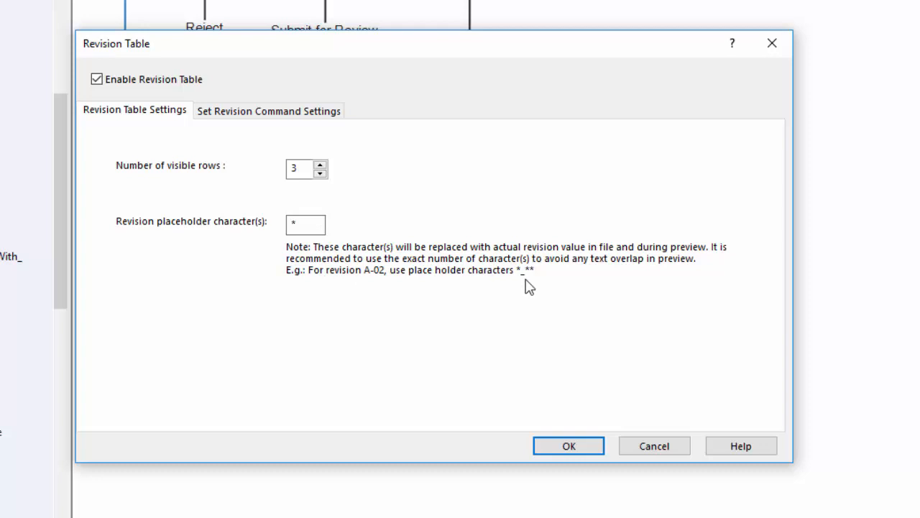
pyautogui.moveTo(527, 280)
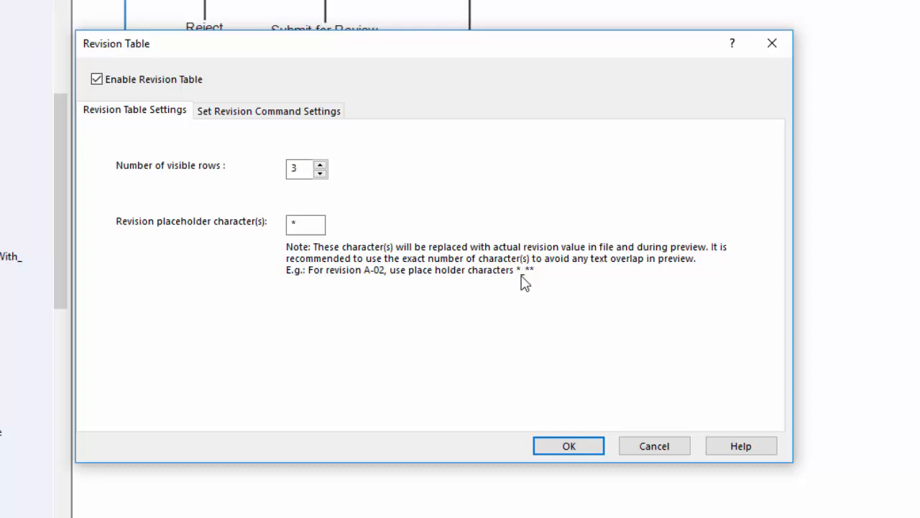
pyautogui.moveTo(551, 379)
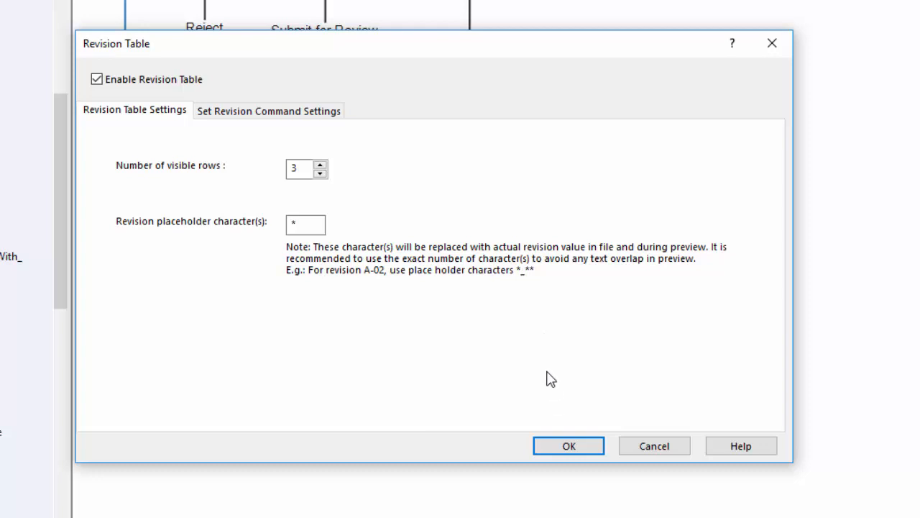
pyautogui.moveTo(524, 282)
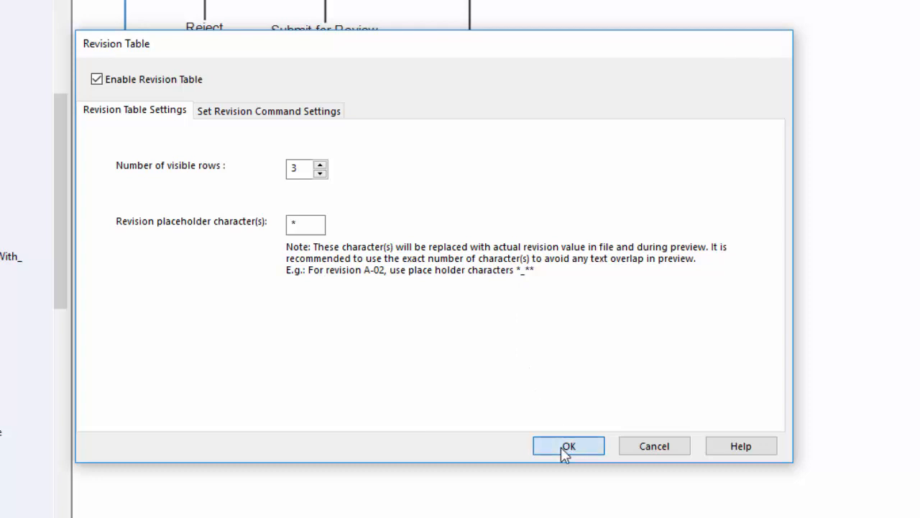
pyautogui.click(568, 445)
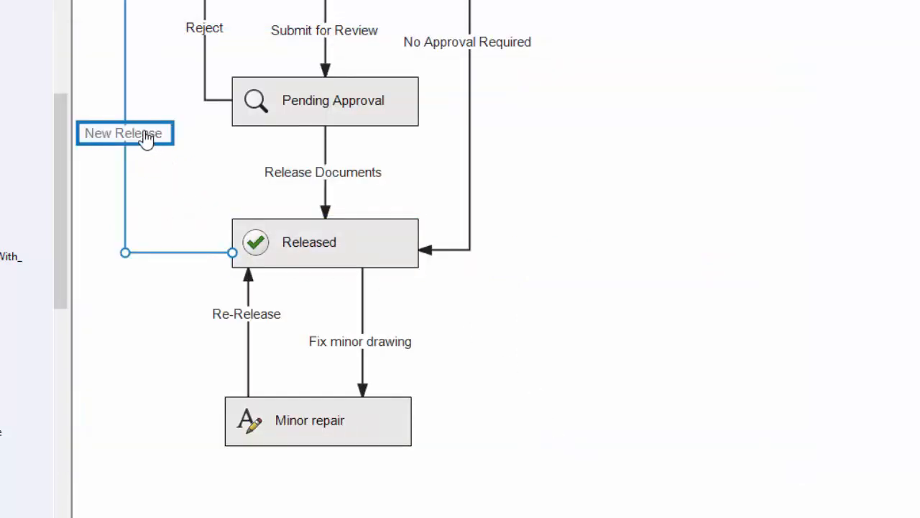
# Step: Inspect the New Release transition's Clear RT_Description action, then close the transition properties unchanged
pyautogui.doubleClick(124, 133)
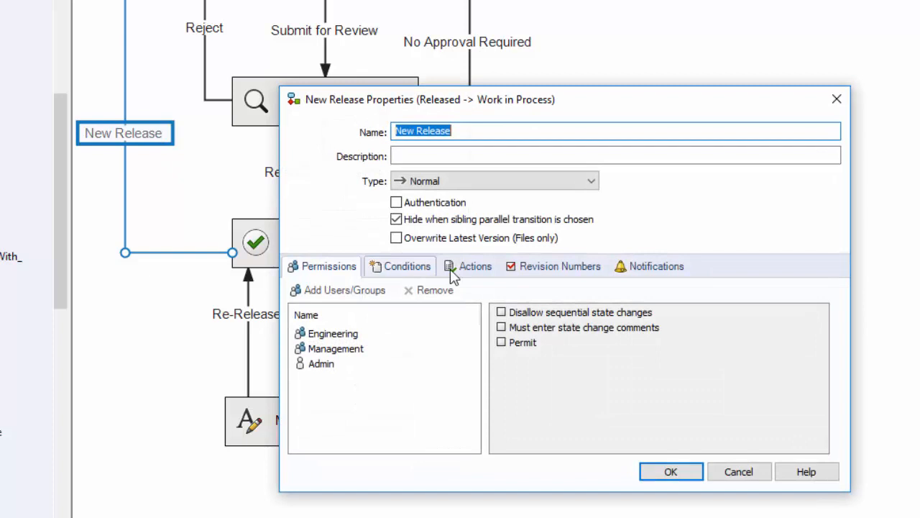
pyautogui.click(476, 266)
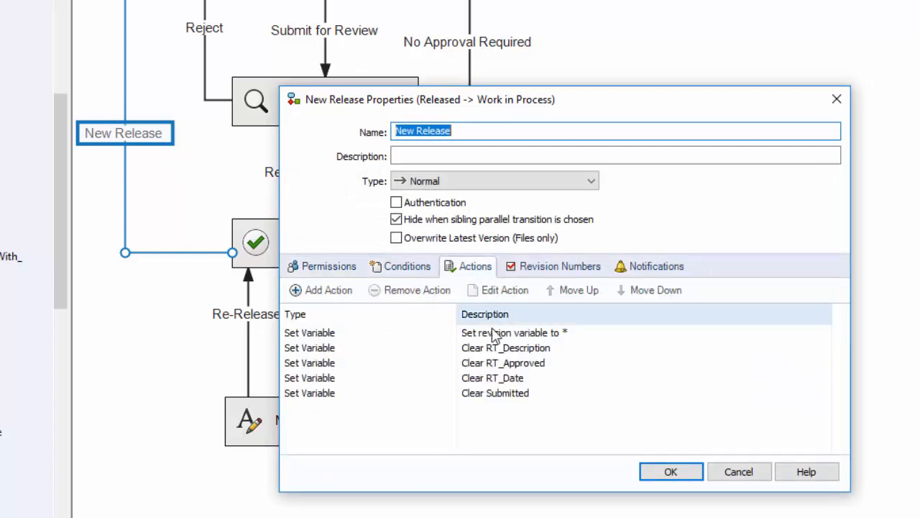
pyautogui.click(495, 393)
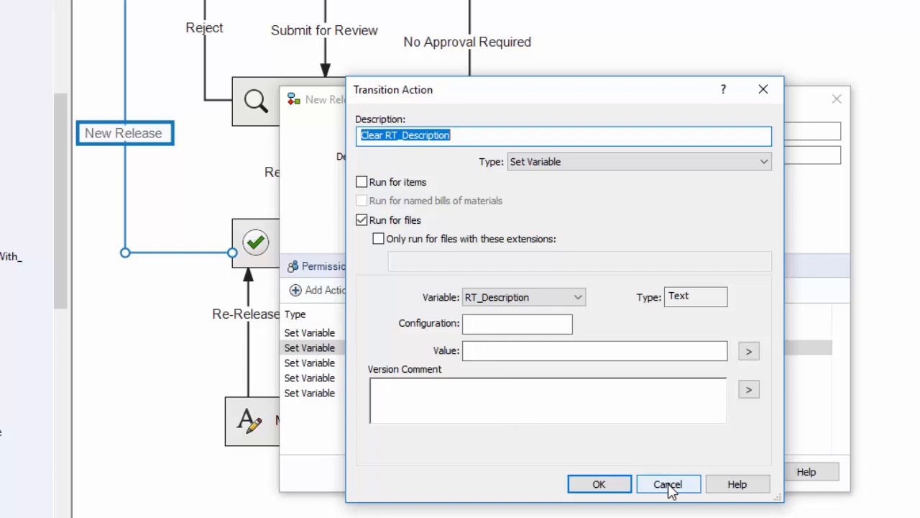
pyautogui.click(667, 484)
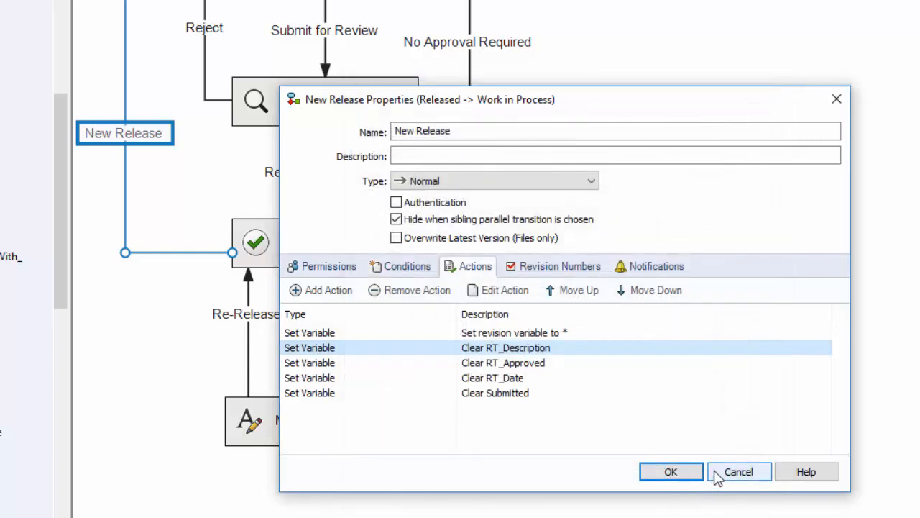
pyautogui.click(738, 471)
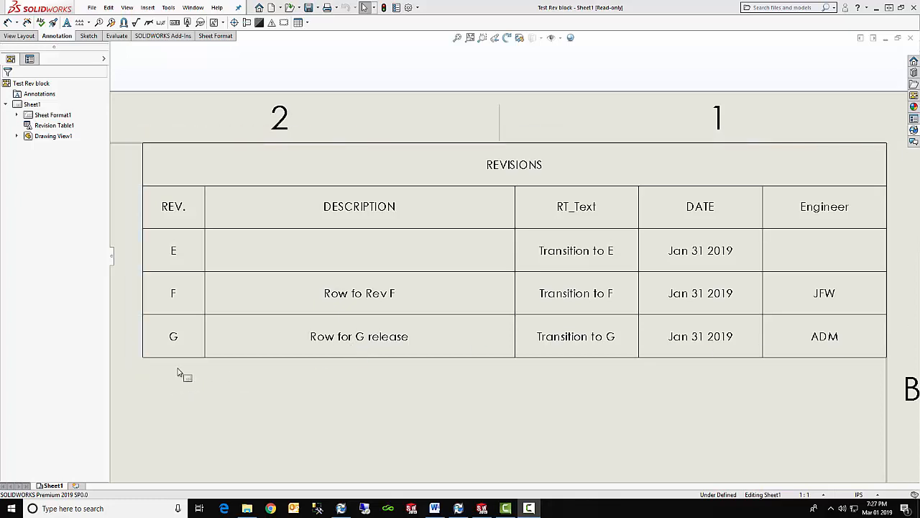
pyautogui.moveTo(248, 343)
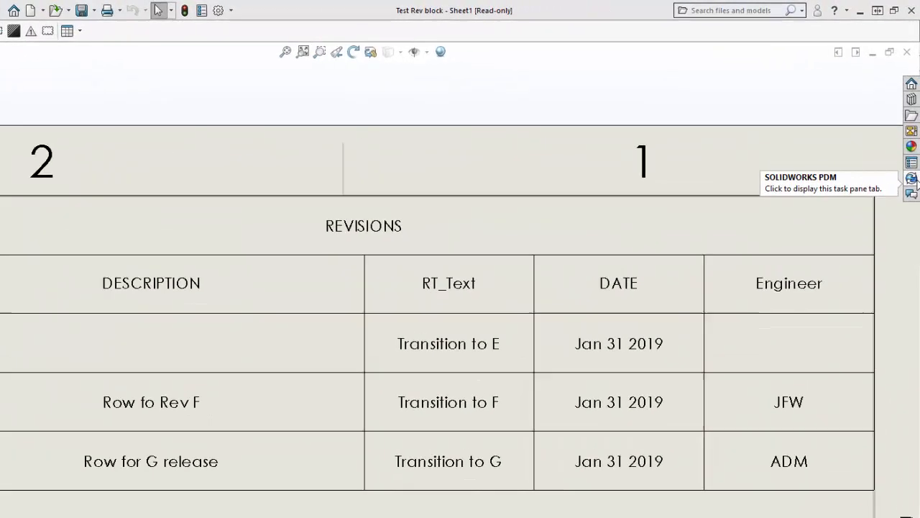
# Step: Show the PDM task pane listing Test Rev block at version 17/17, Released
pyautogui.click(911, 179)
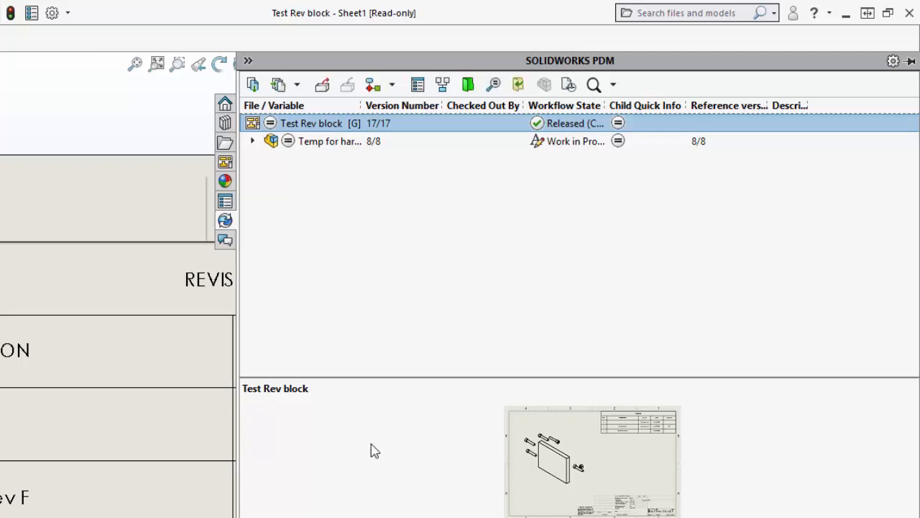
pyautogui.moveTo(345, 136)
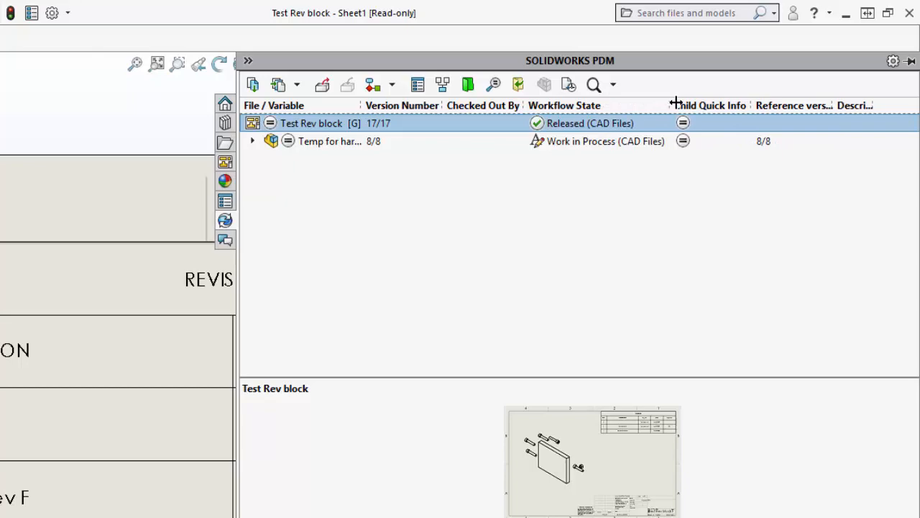
pyautogui.moveTo(617, 130)
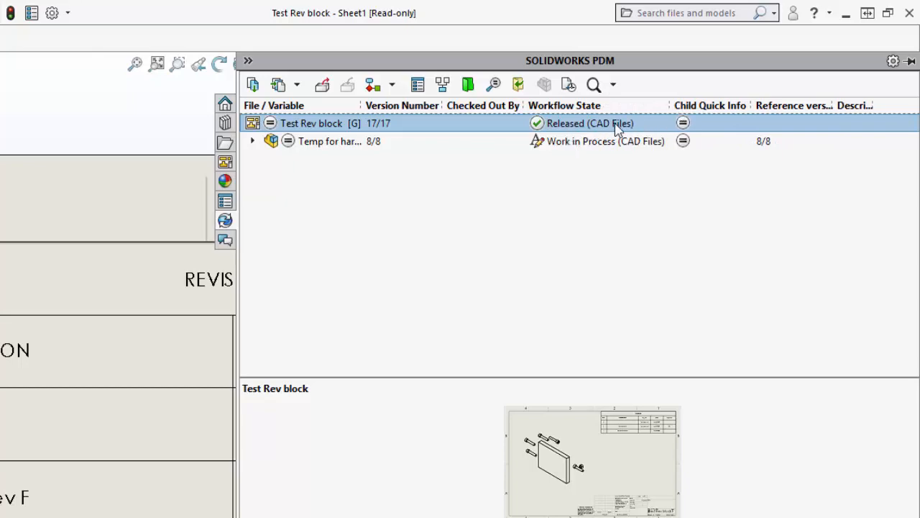
pyautogui.moveTo(617, 119)
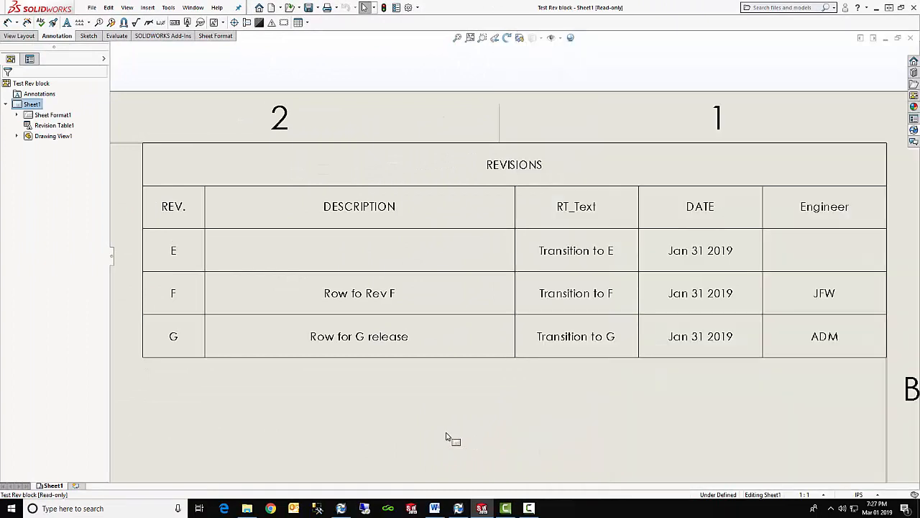
pyautogui.moveTo(190, 405)
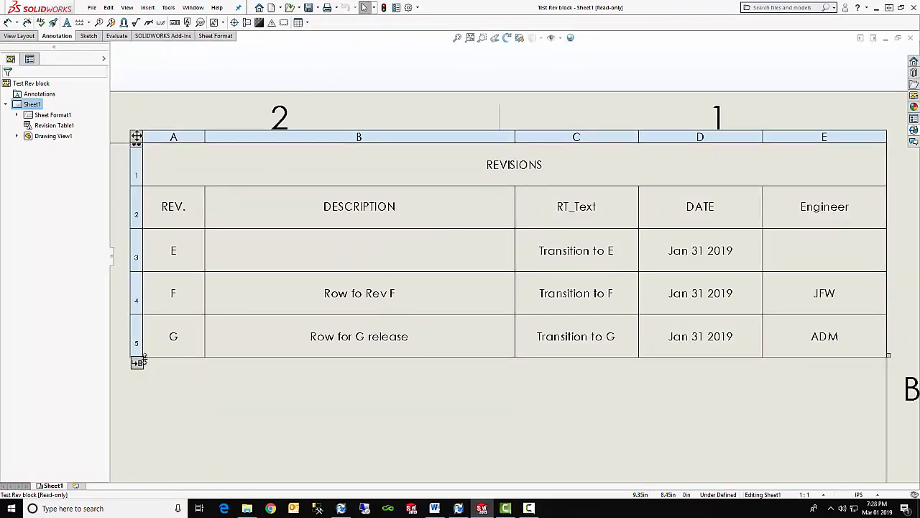
pyautogui.moveTo(138, 362)
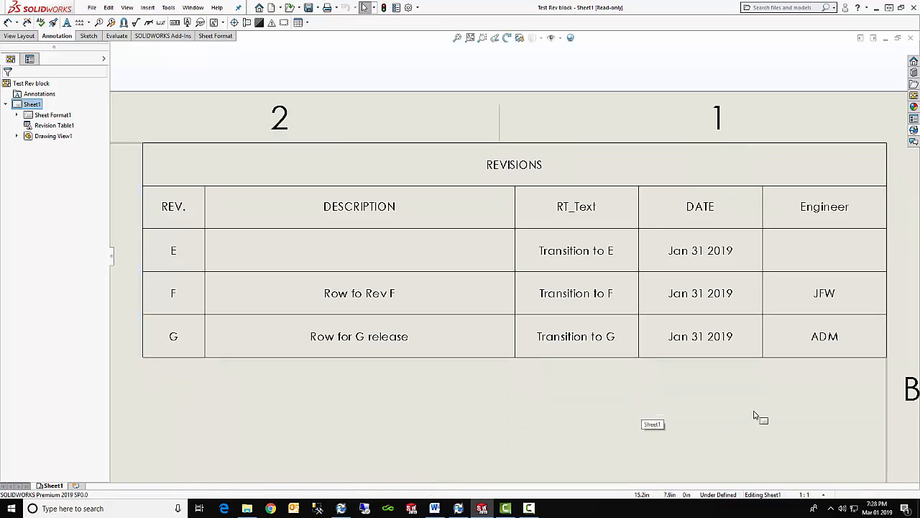
pyautogui.moveTo(762, 413)
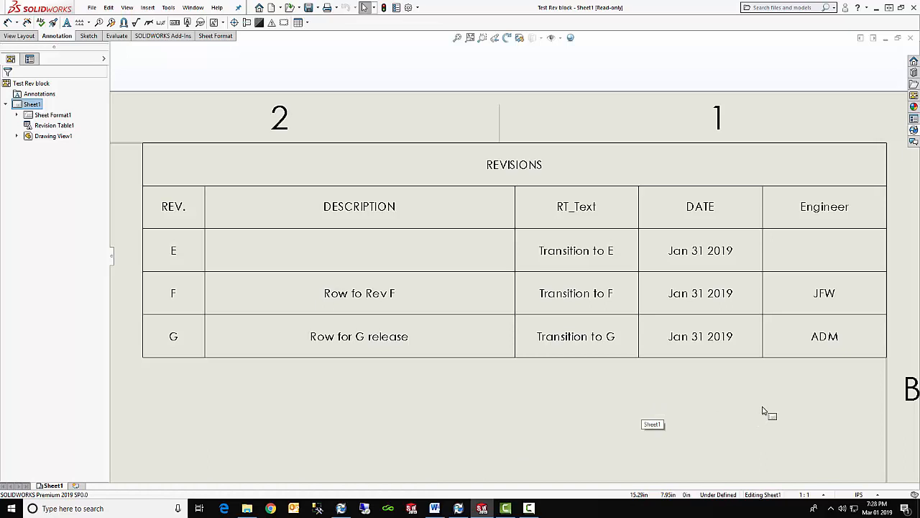
pyautogui.moveTo(913, 129)
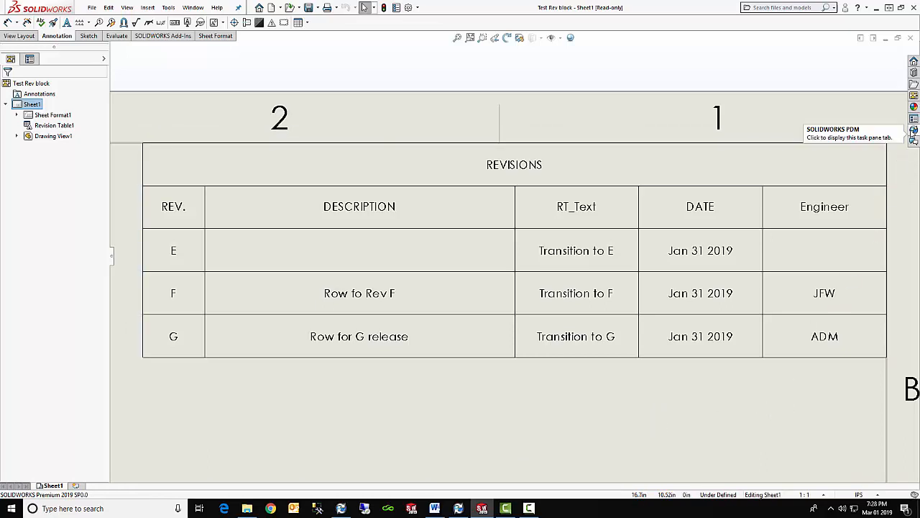
pyautogui.click(913, 132)
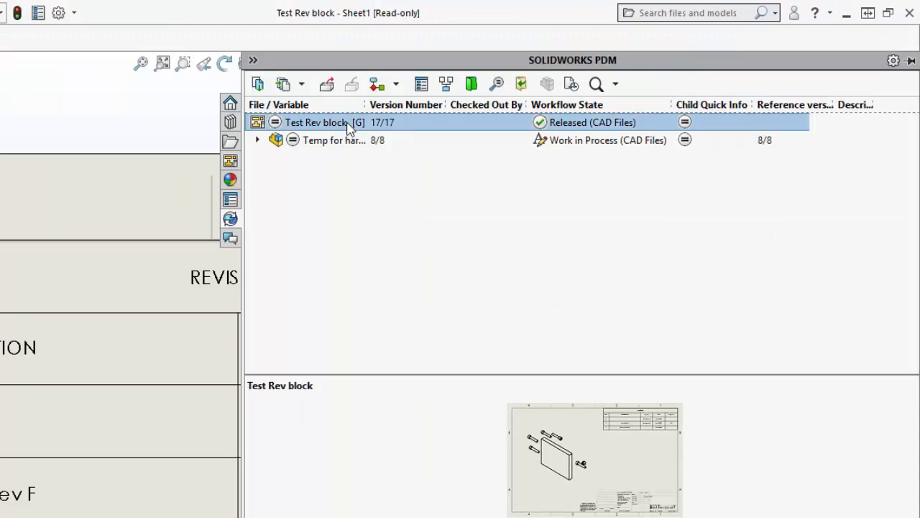
pyautogui.moveTo(378, 84)
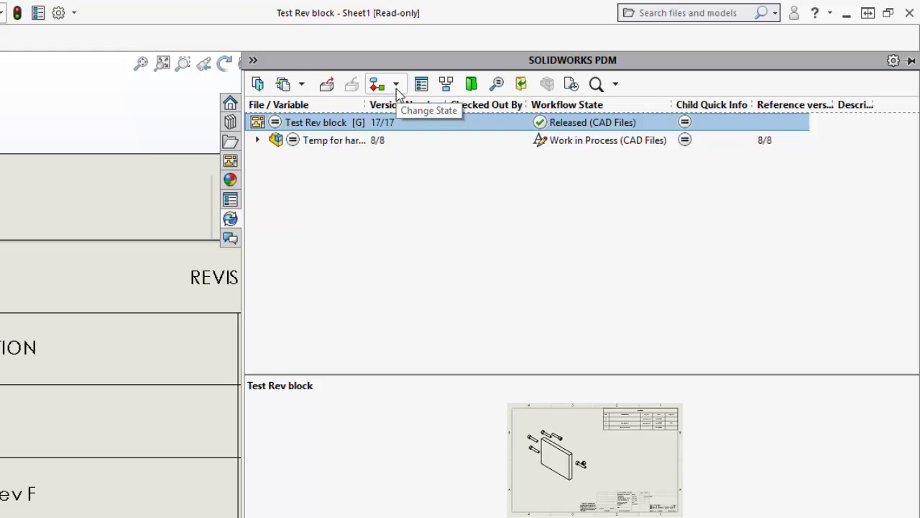
# Step: Apply the New Release transition to Test Rev block, moving it to Work in Process
pyautogui.click(396, 85)
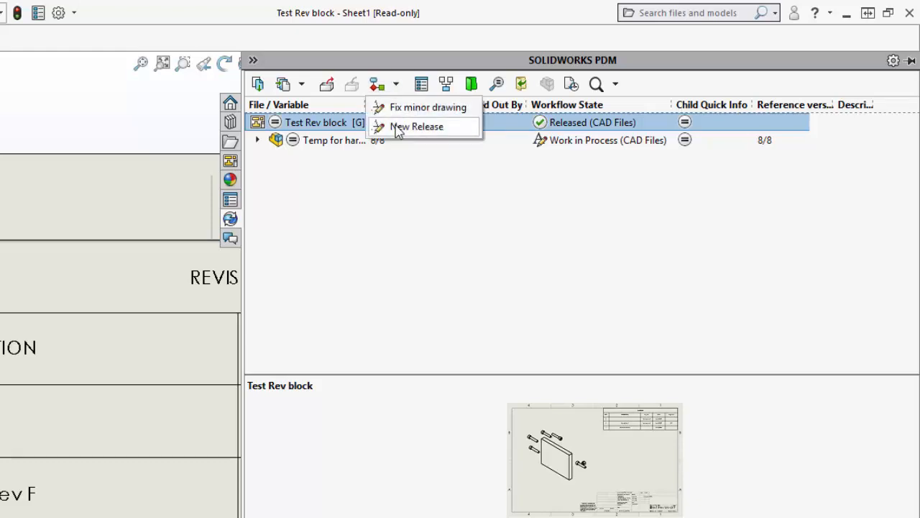
pyautogui.click(417, 127)
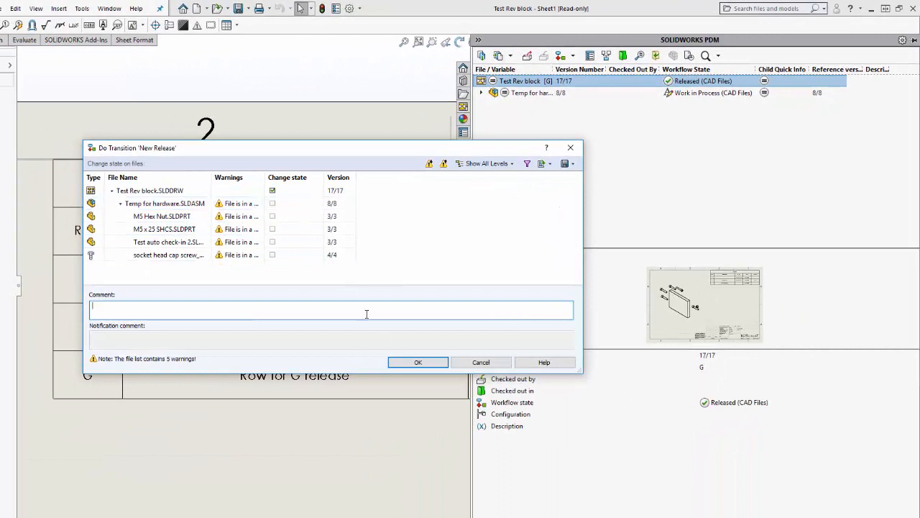
pyautogui.click(417, 362)
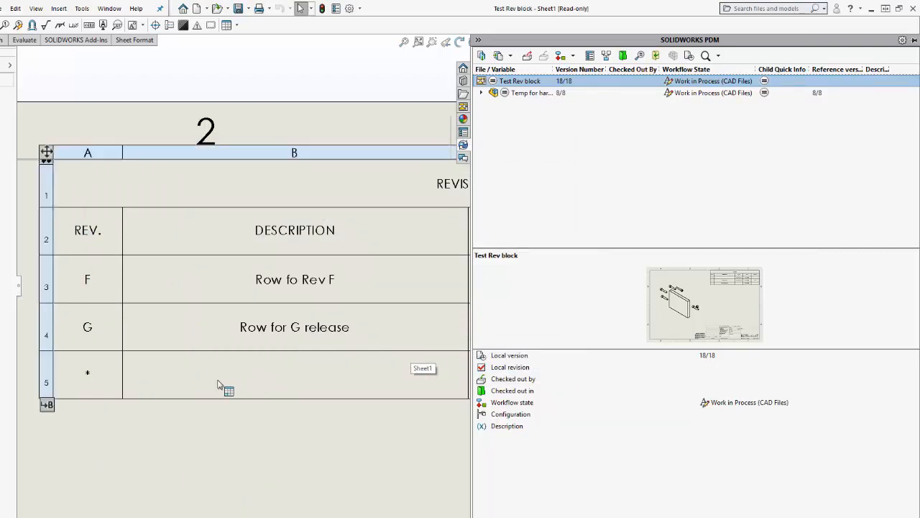
pyautogui.moveTo(86, 380)
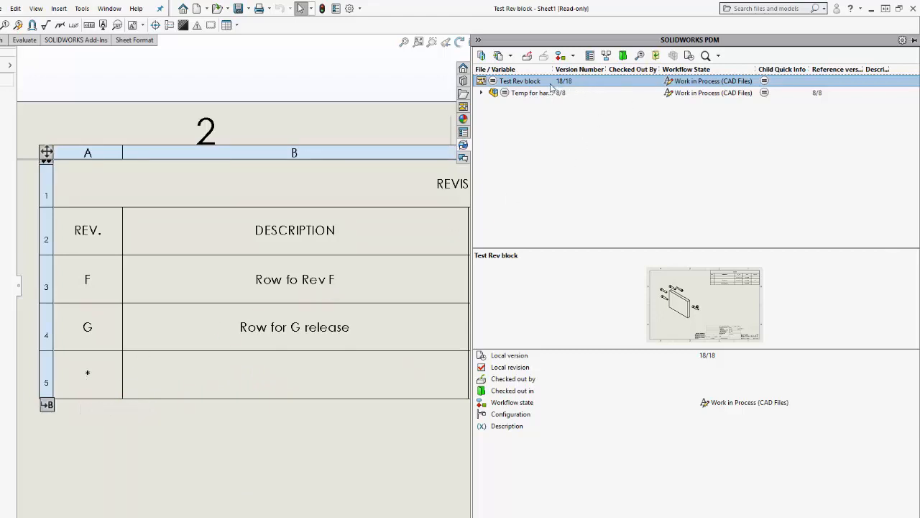
# Step: Check out the Test Rev block drawing from the PDM task pane
pyautogui.click(526, 56)
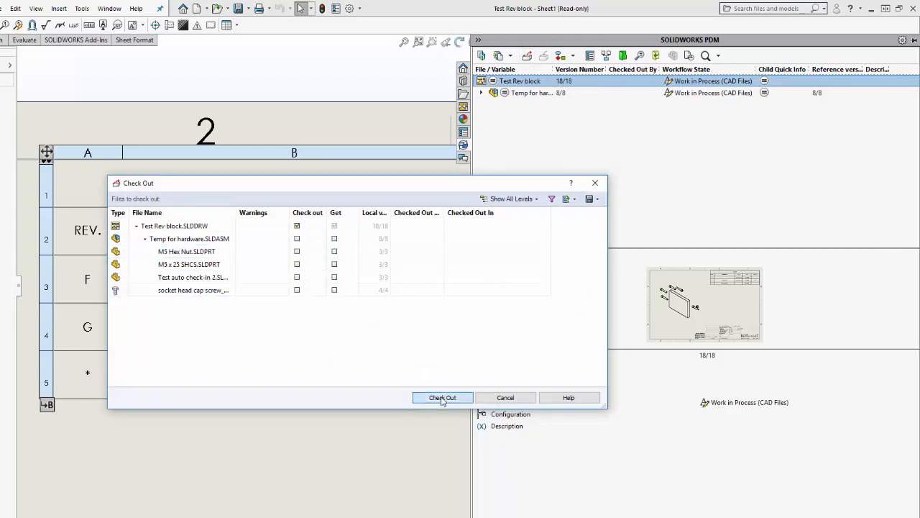
pyautogui.click(442, 397)
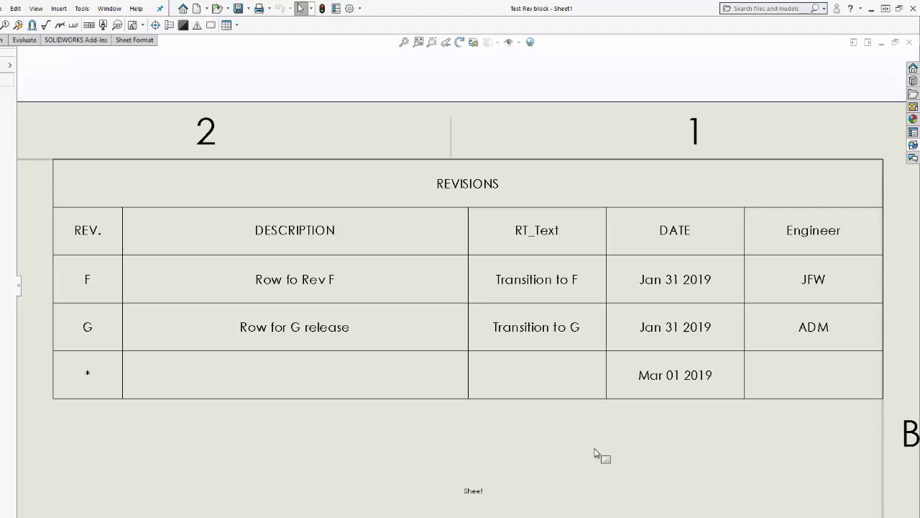
pyautogui.moveTo(597, 450)
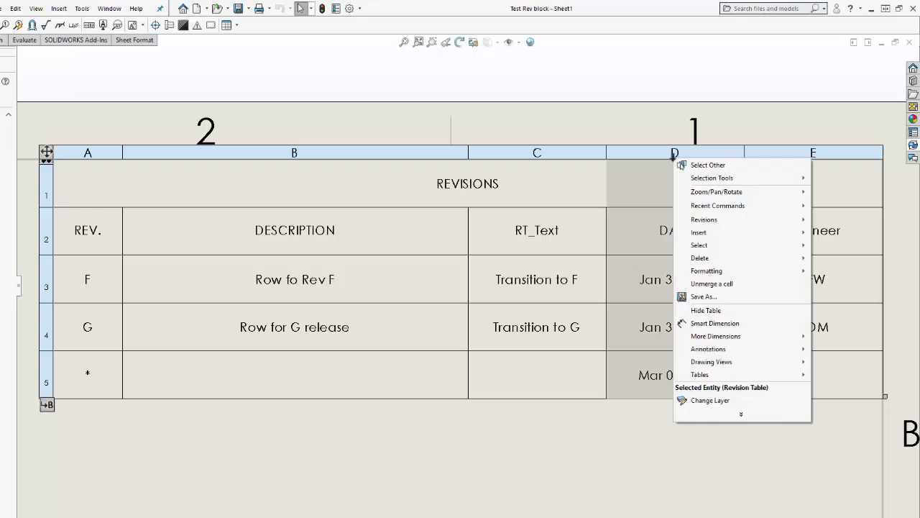
pyautogui.moveTo(698, 232)
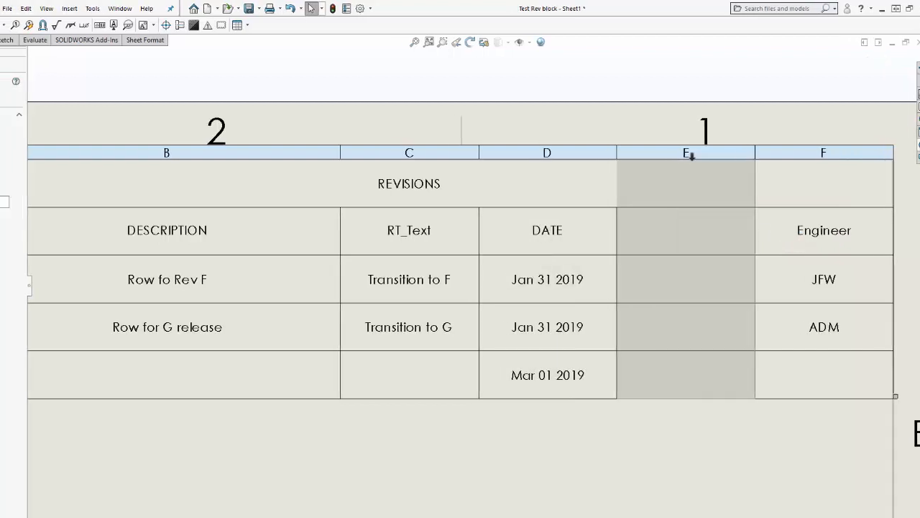
# Step: Set the new revision table column to a custom column titled SUBMITTED
pyautogui.click(689, 153)
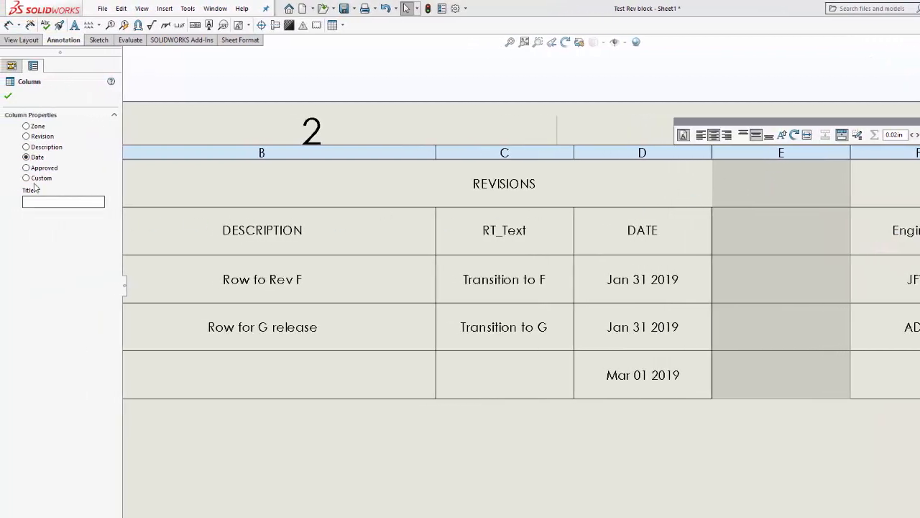
pyautogui.click(26, 178)
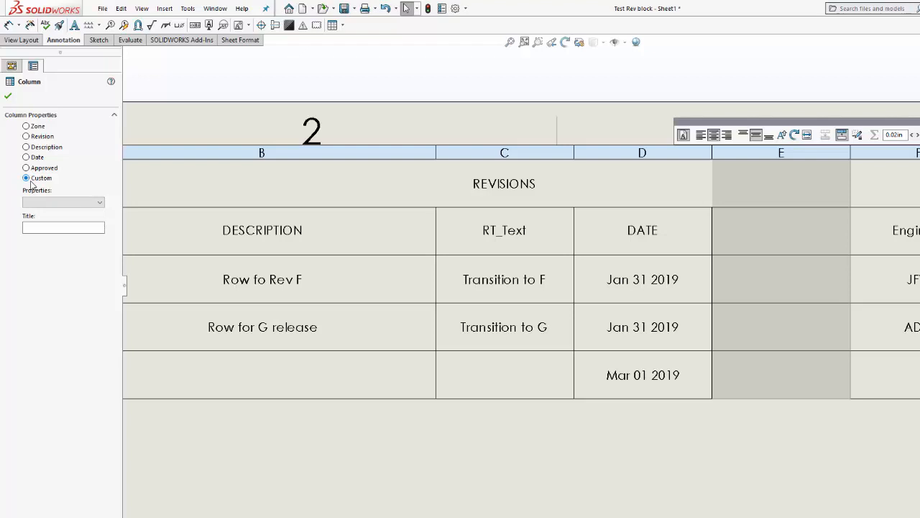
pyautogui.click(61, 202)
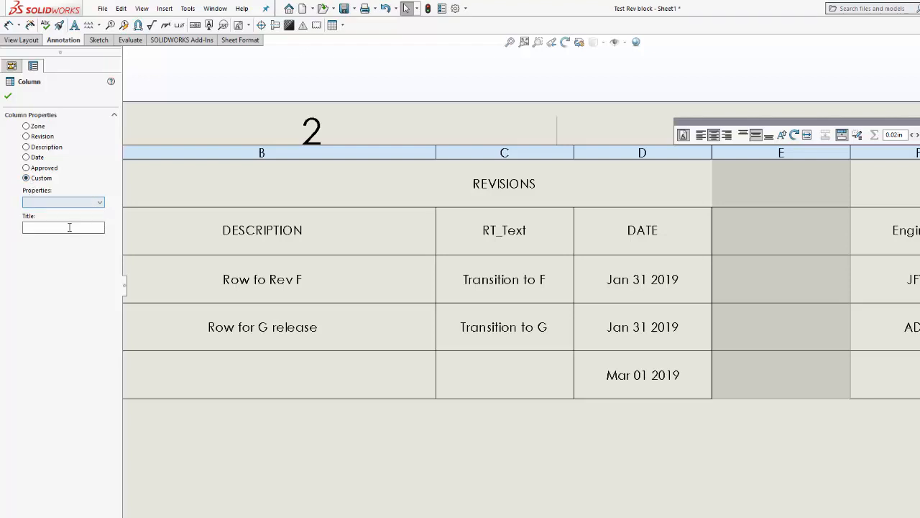
pyautogui.click(63, 227)
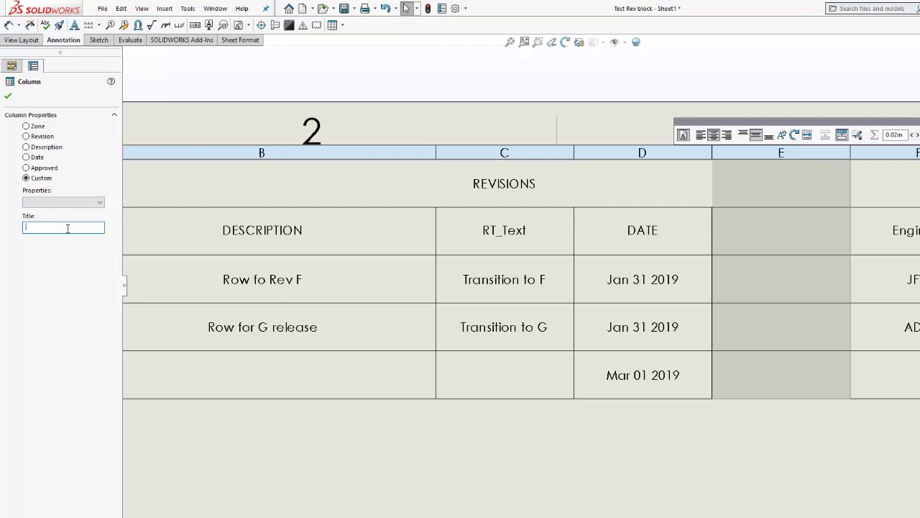
pyautogui.write('Sub')
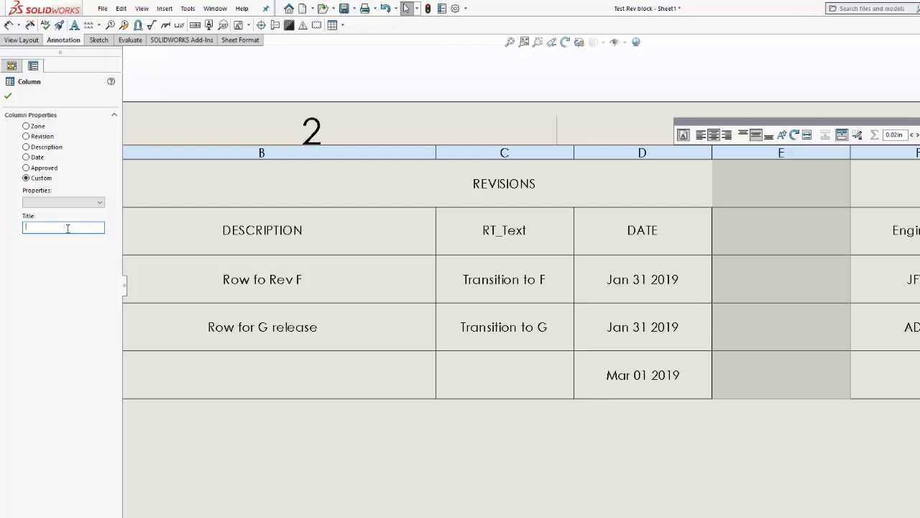
pyautogui.write('9')
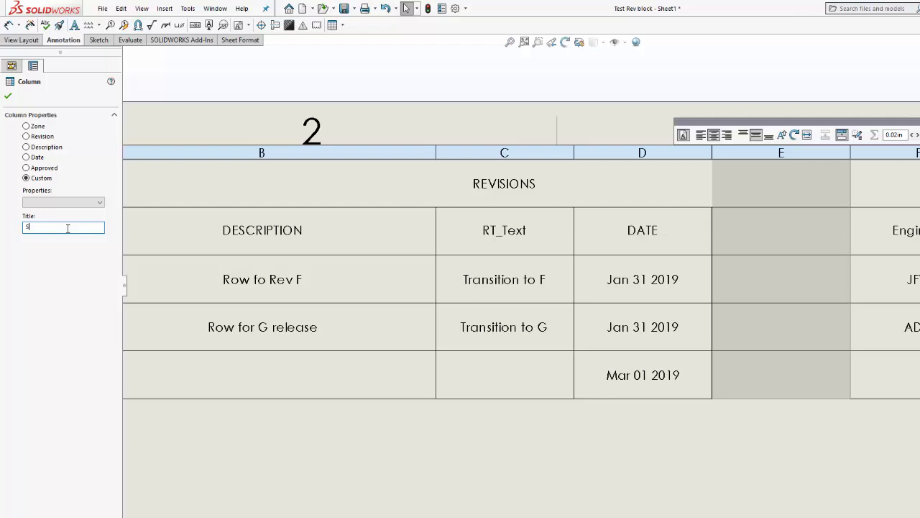
pyautogui.write('SUBMITTED')
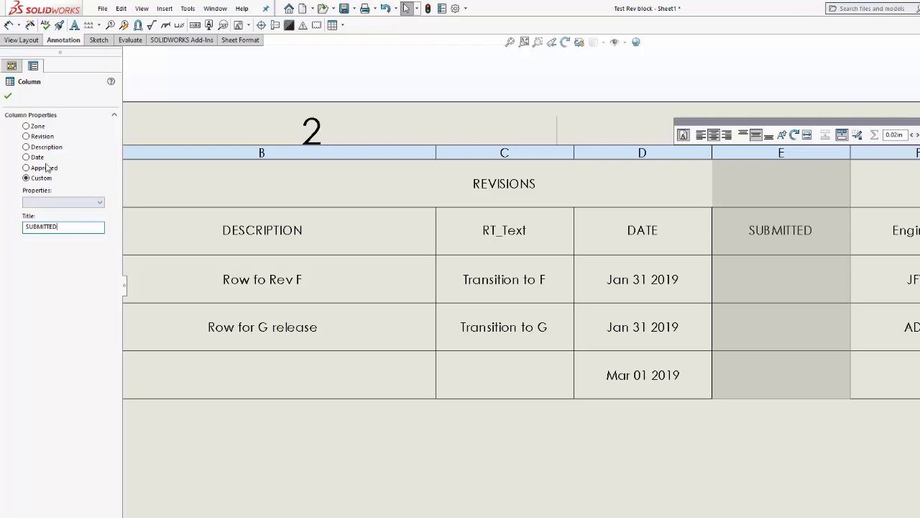
pyautogui.click(33, 66)
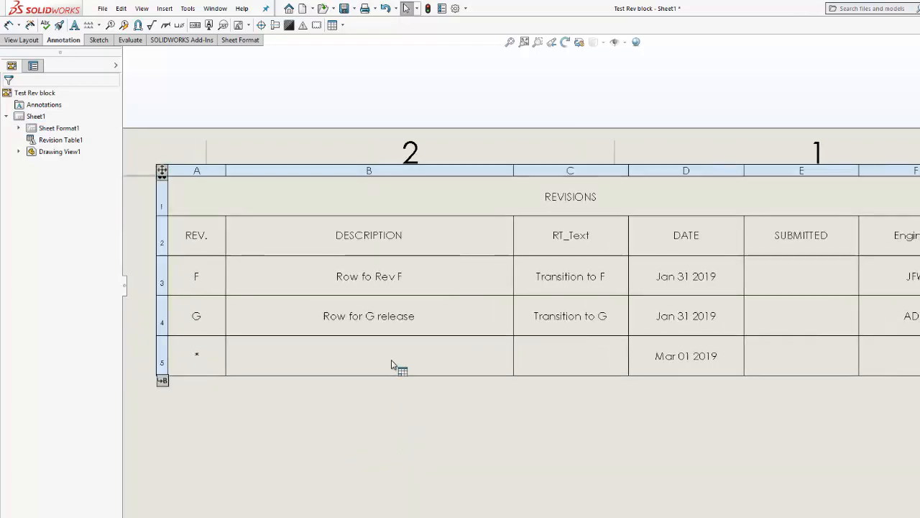
pyautogui.rightClick(369, 355)
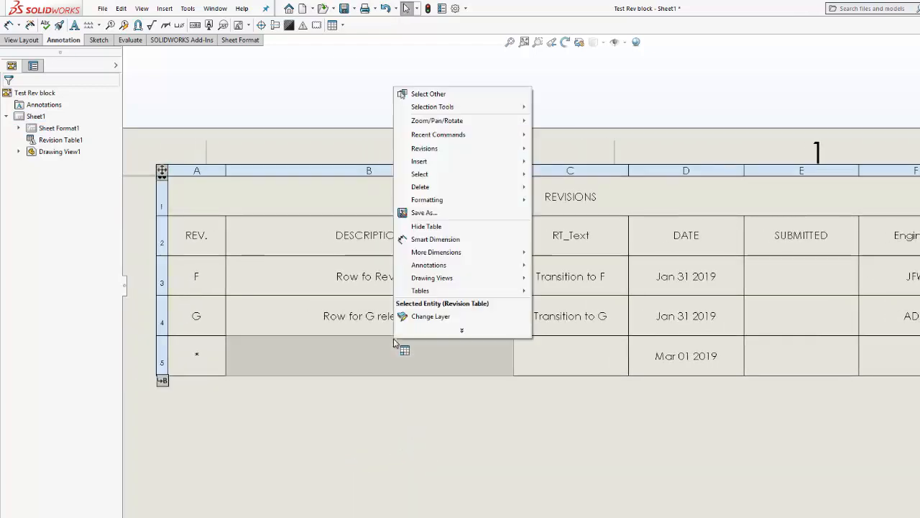
pyautogui.moveTo(423, 212)
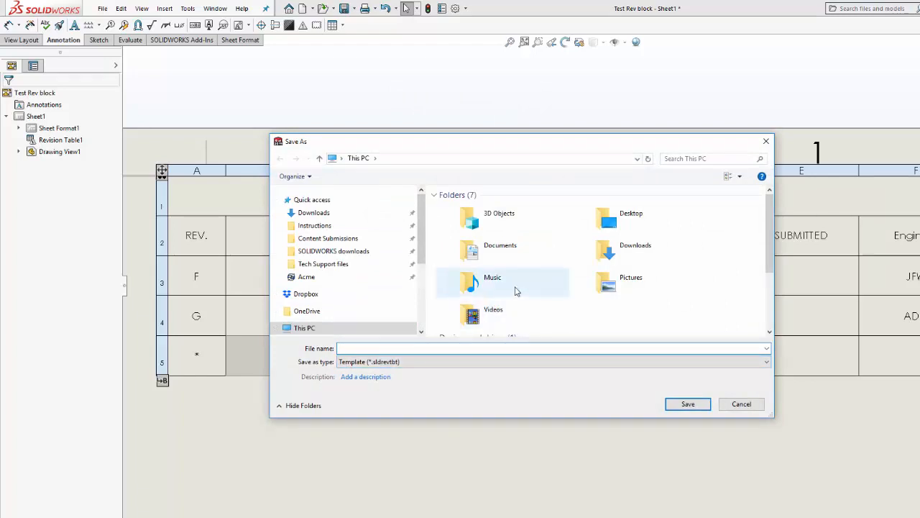
pyautogui.moveTo(510, 292)
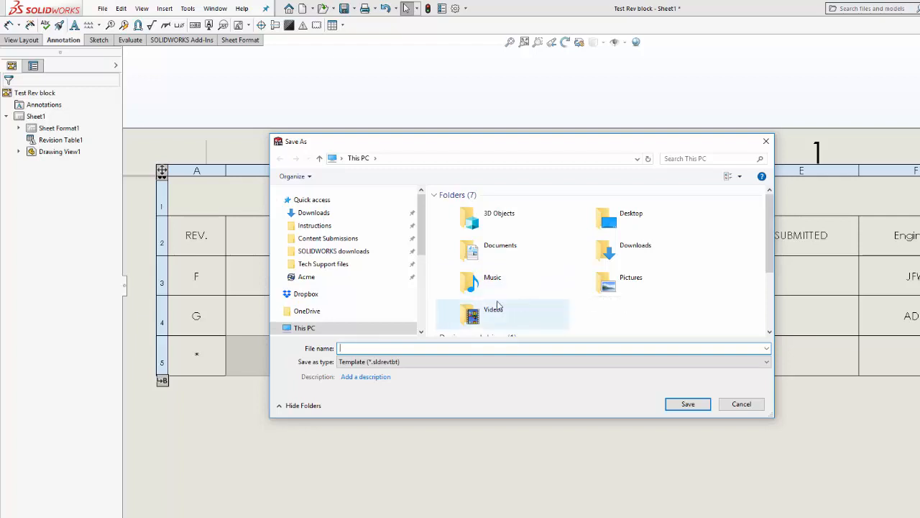
pyautogui.moveTo(510, 301)
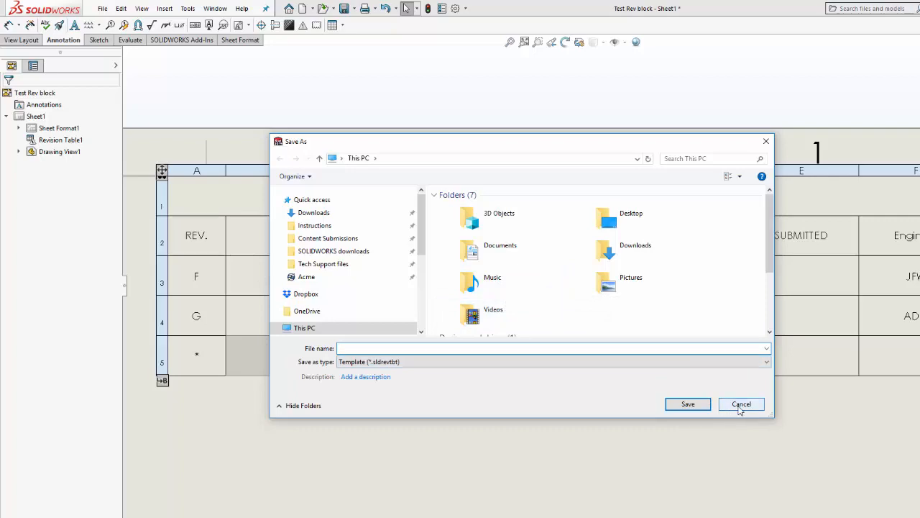
pyautogui.click(740, 403)
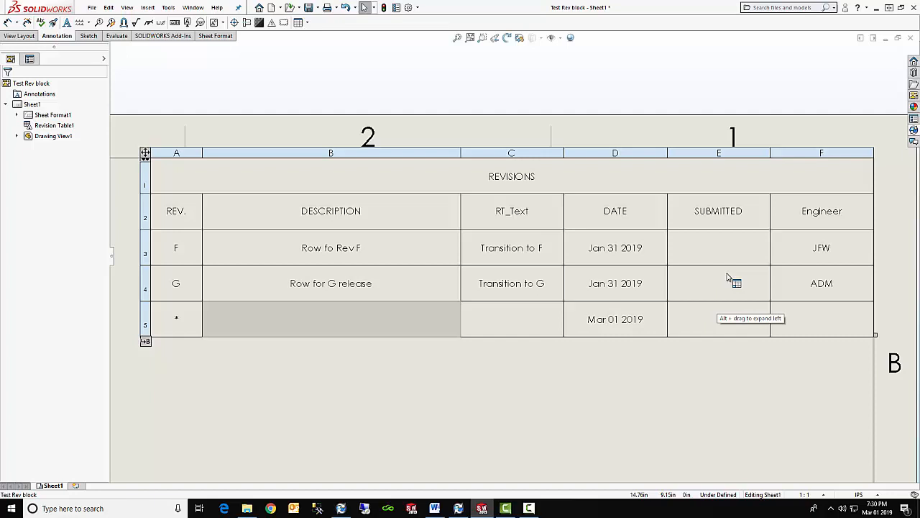
pyautogui.moveTo(845, 152)
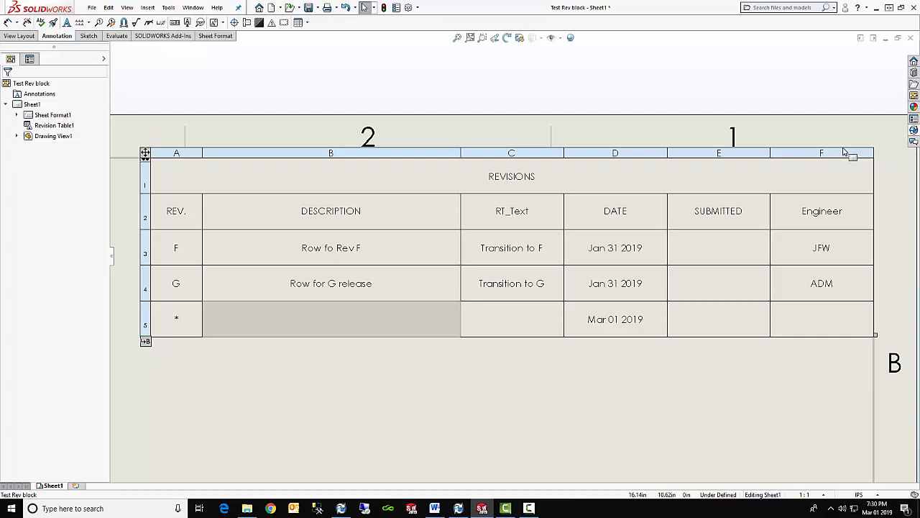
pyautogui.moveTo(914, 140)
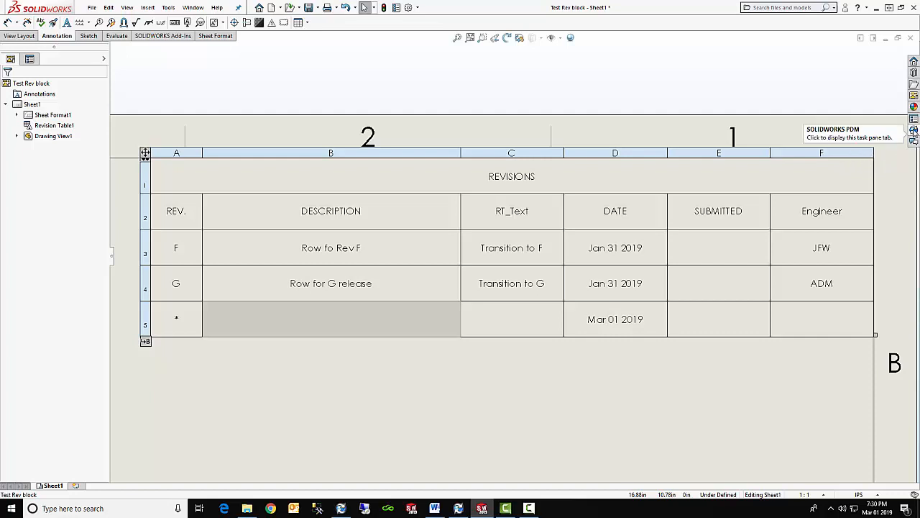
# Step: Open the PDM task pane and display the Test Rev block data card properties
pyautogui.click(913, 130)
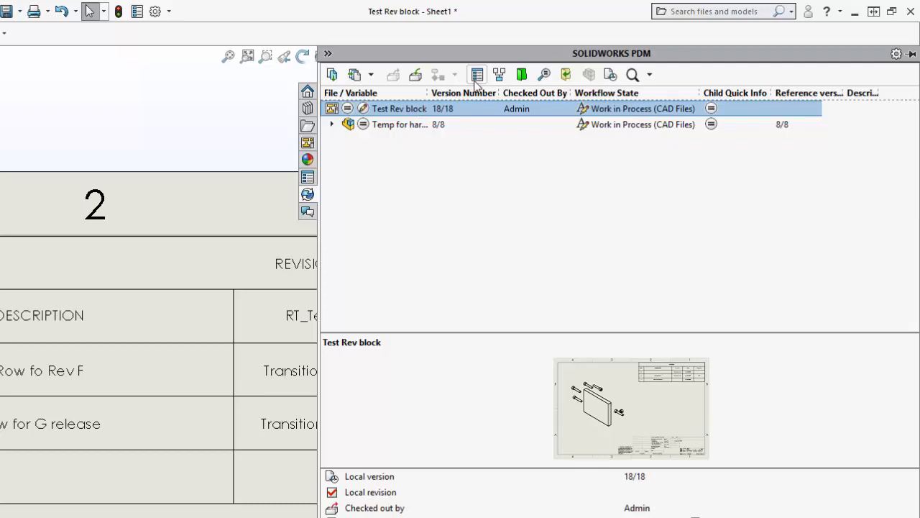
pyautogui.click(477, 74)
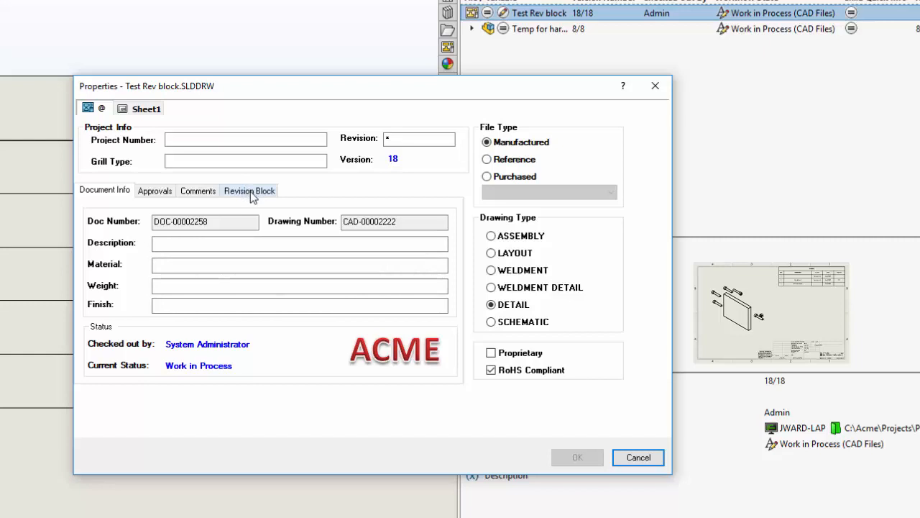
# Step: On the Revision Block tab, enter description ROW FOR H REVISION and submitted-by JFW, then save
pyautogui.click(249, 190)
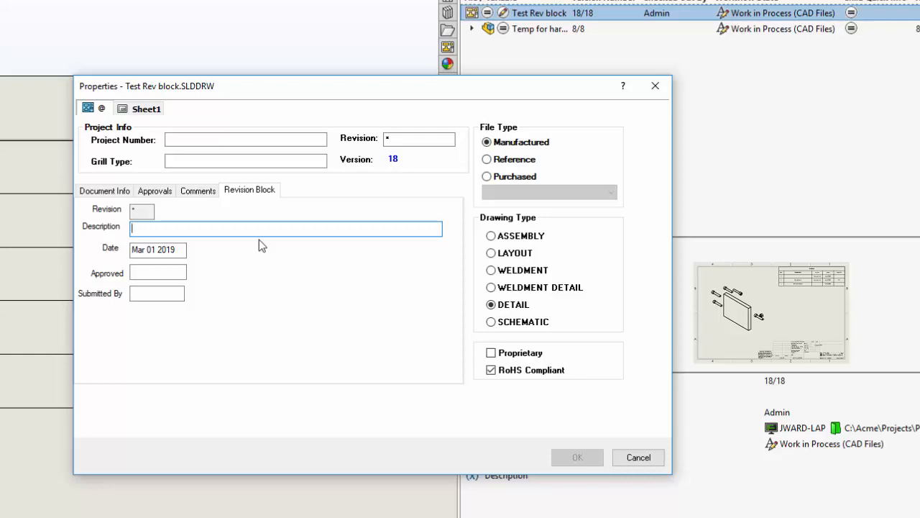
pyautogui.write('ROW FOR H RE')
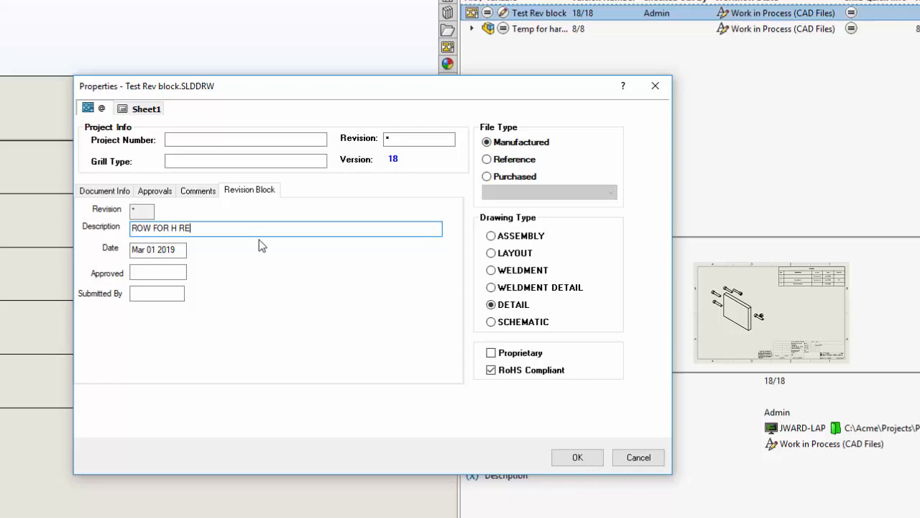
pyautogui.write('VISION')
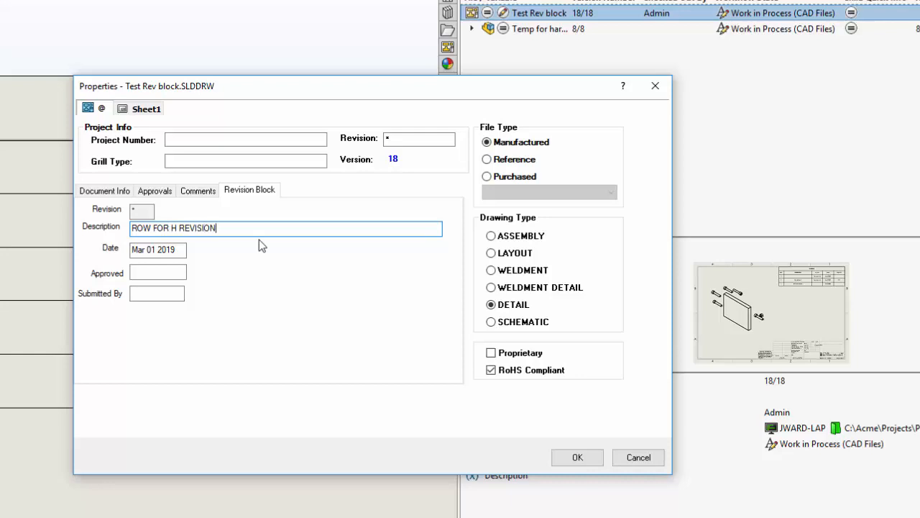
pyautogui.click(156, 294)
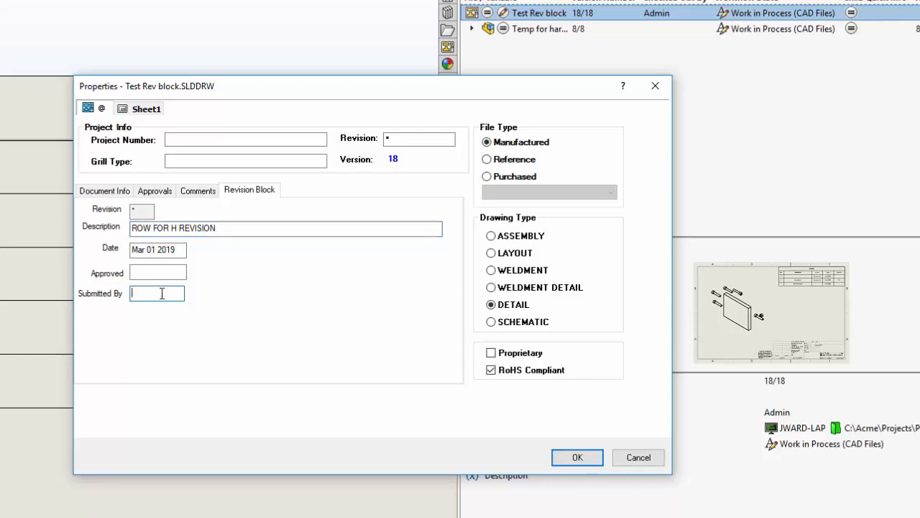
pyautogui.write('JFW')
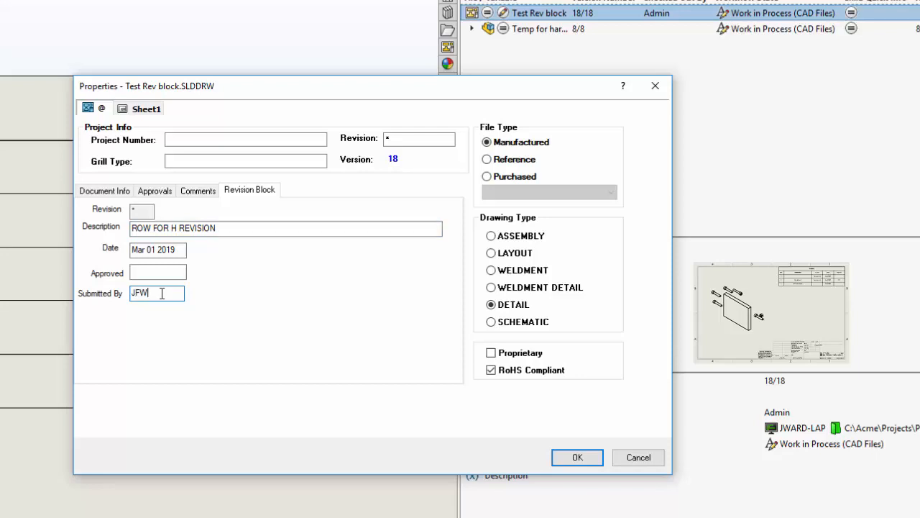
pyautogui.moveTo(153, 122)
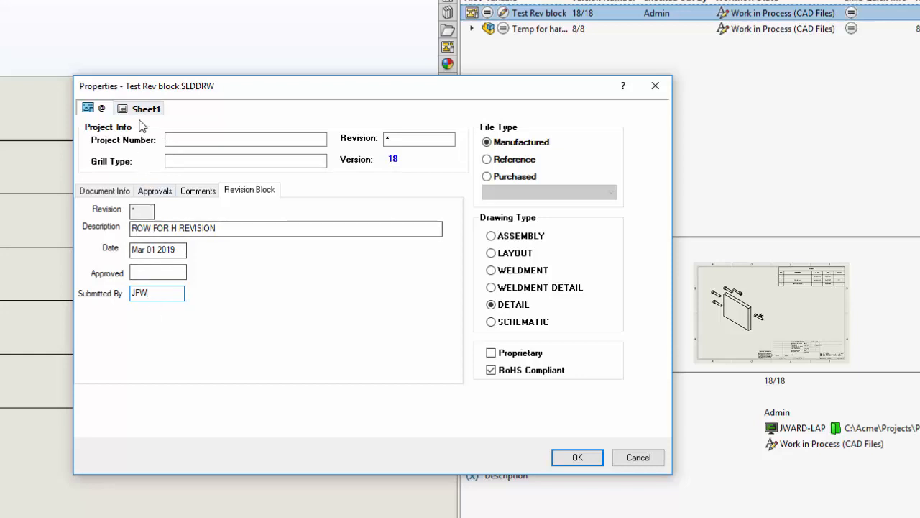
pyautogui.click(158, 250)
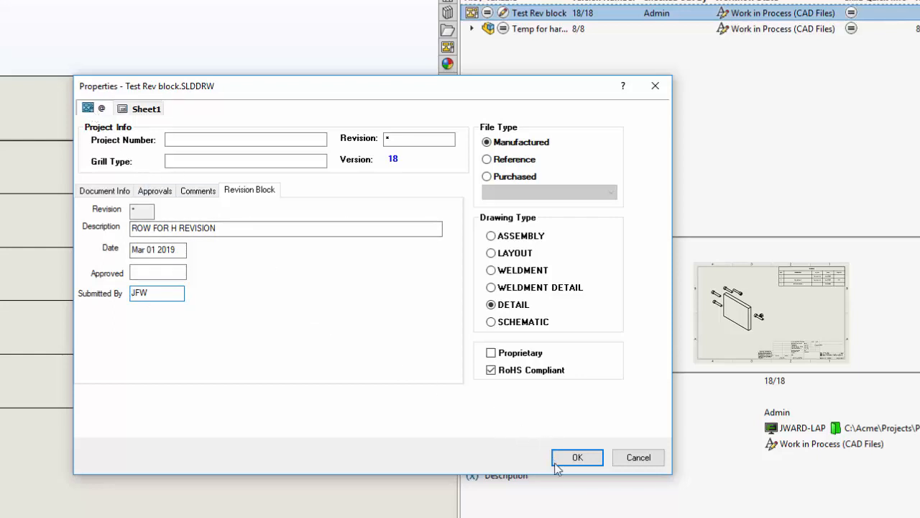
pyautogui.click(576, 457)
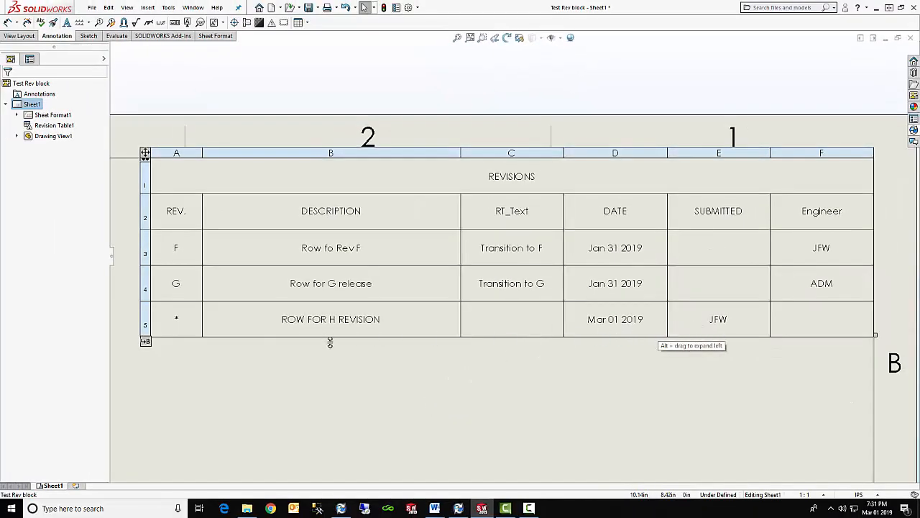
# Step: Minimize SOLIDWORKS to reveal the Windows desktop
pyautogui.click(452, 407)
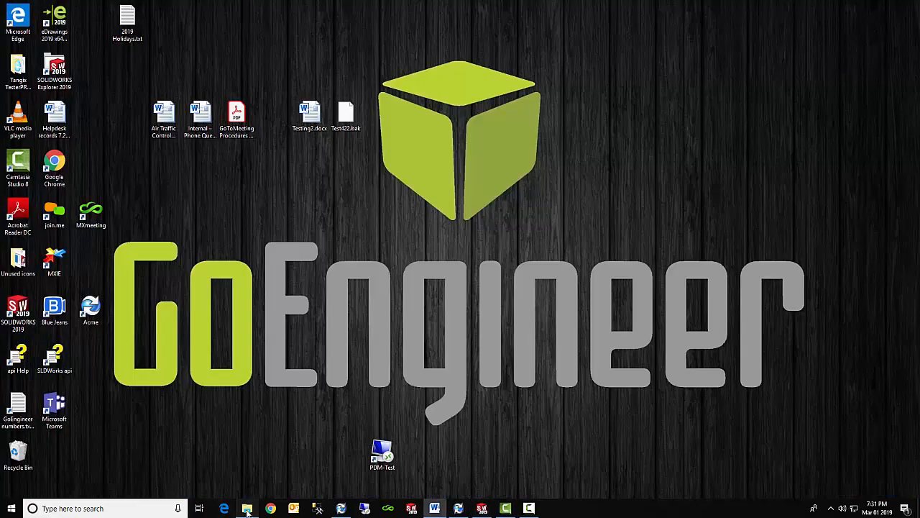
# Step: Change Submitted By to JFW2 on Test Rev block's Revision Block data card tab
pyautogui.click(247, 509)
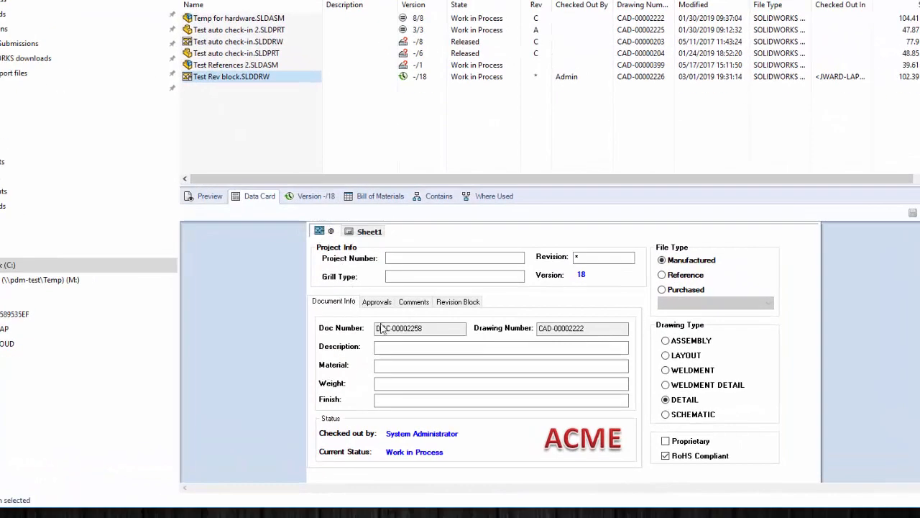
pyautogui.click(458, 301)
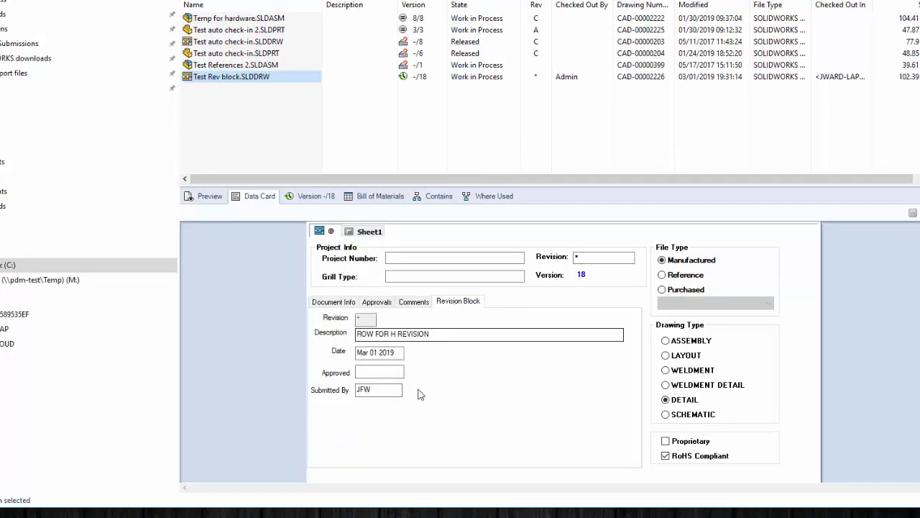
pyautogui.click(379, 390)
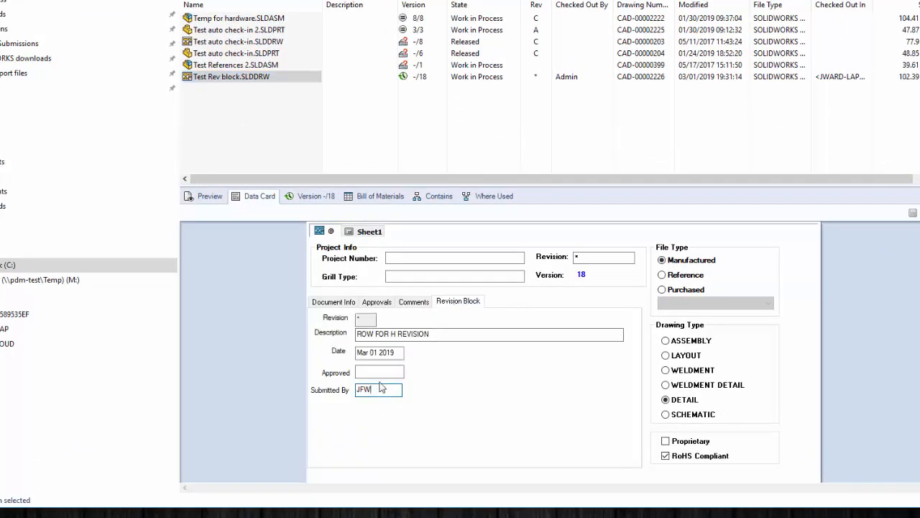
pyautogui.write('2')
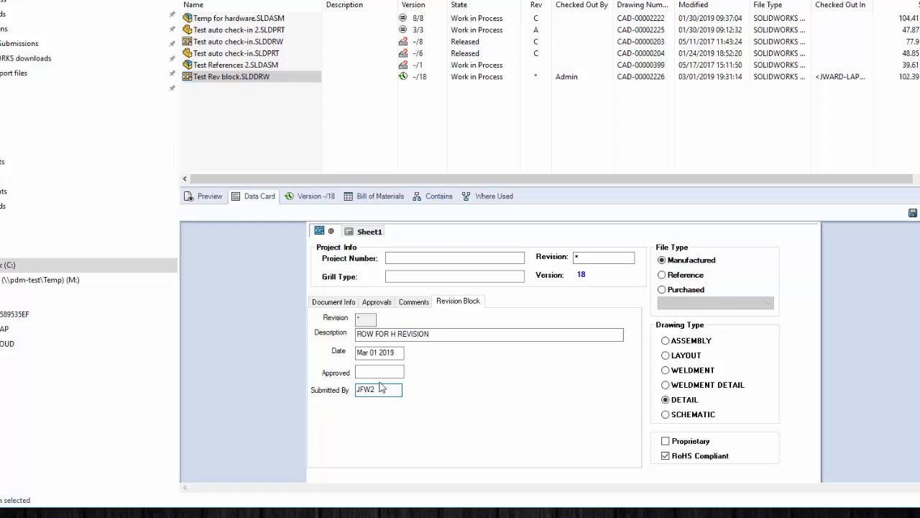
pyautogui.moveTo(913, 213)
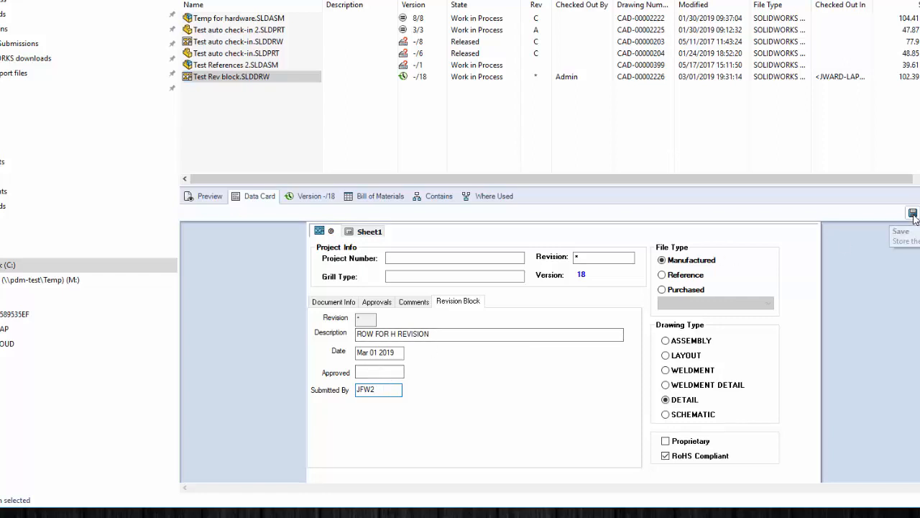